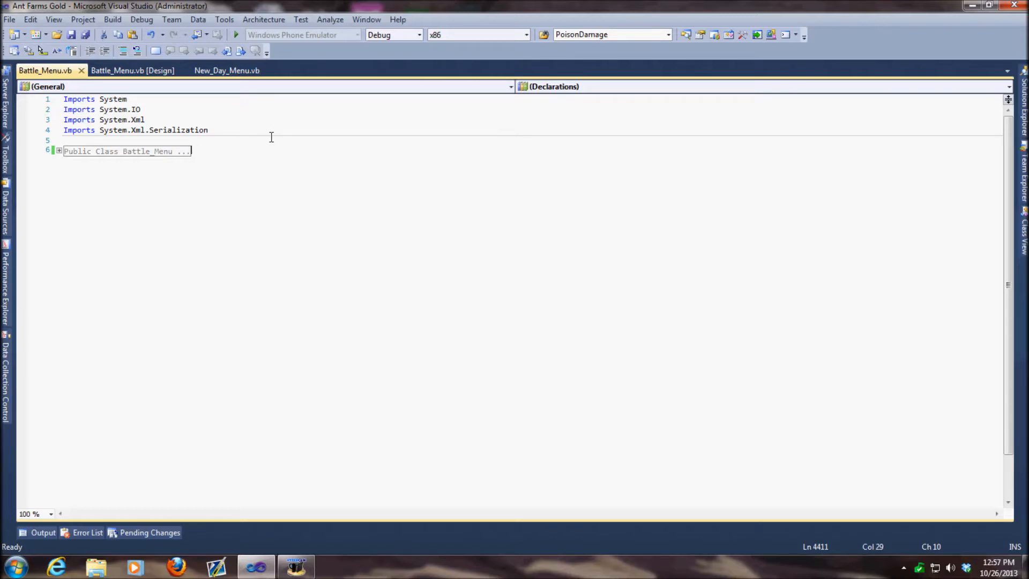
mouse_move(264, 133)
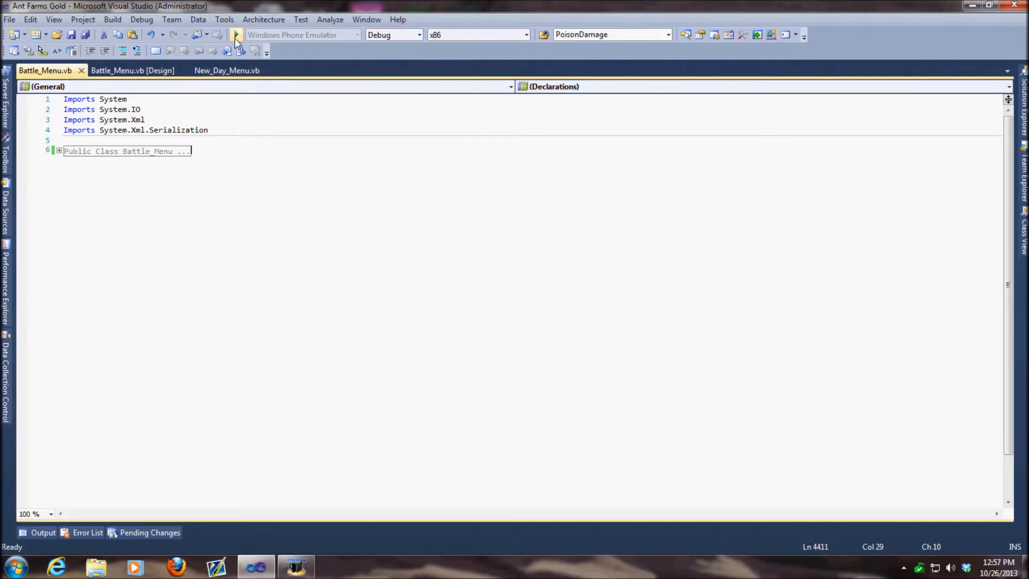
mouse_move(236, 35)
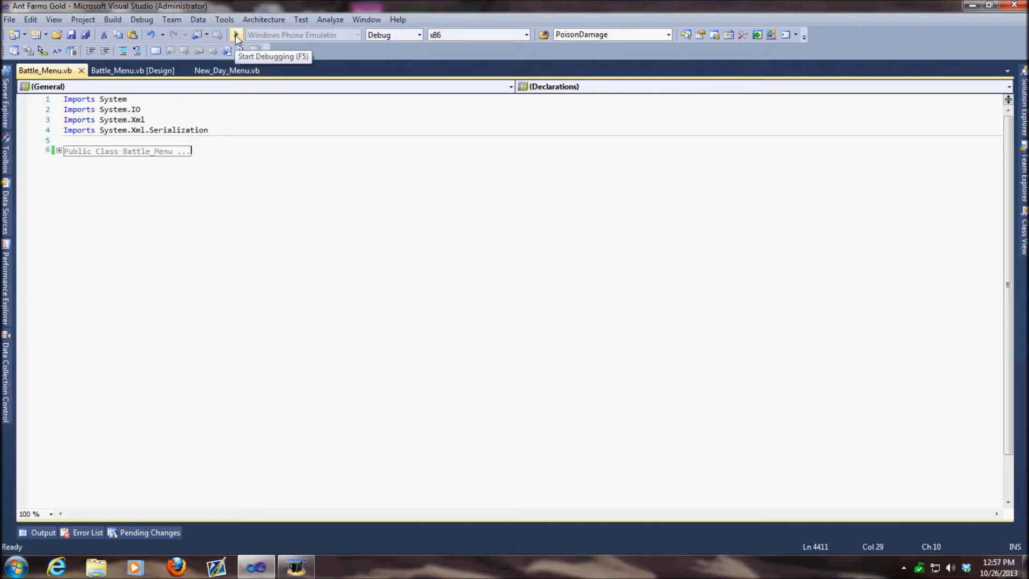
- Start the game under the debugger and load the saved ant farm
left_click(236, 35)
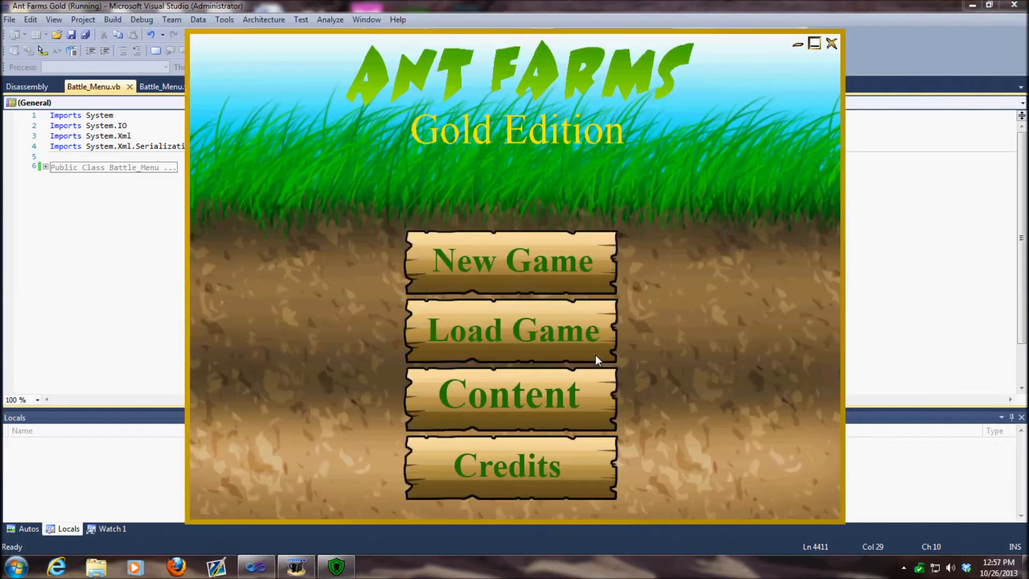
left_click(510, 260)
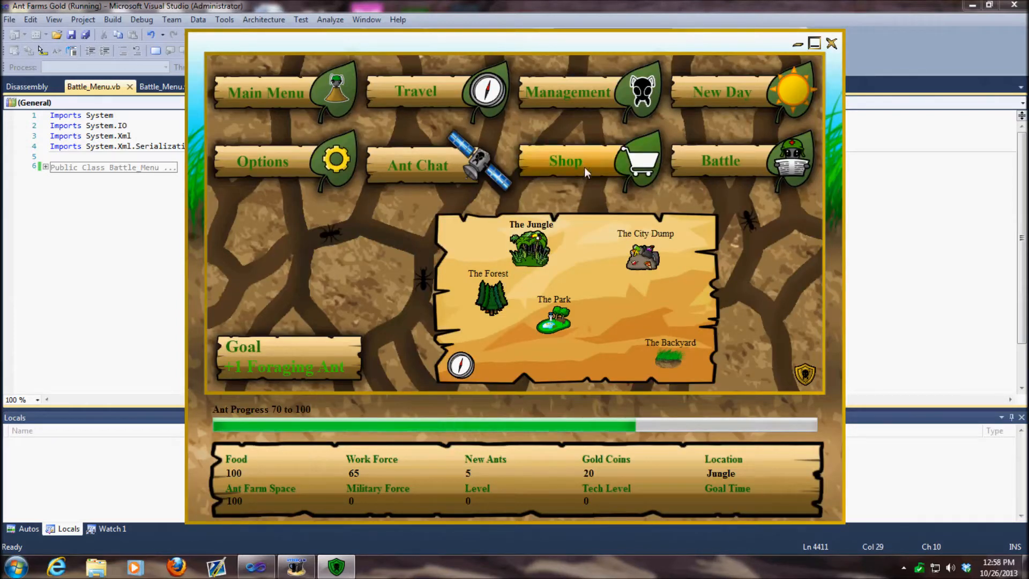
left_click(566, 160)
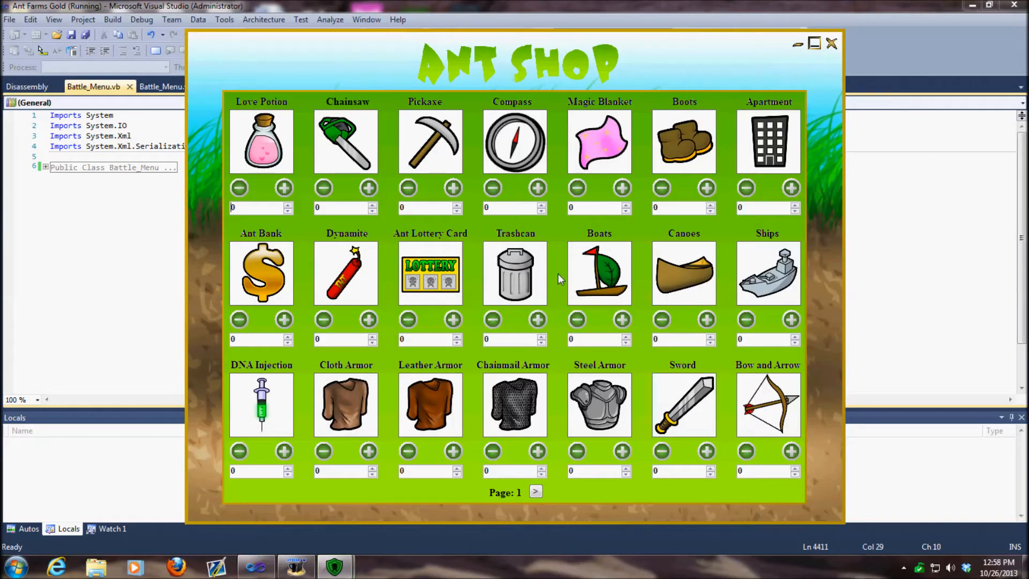
mouse_move(576, 319)
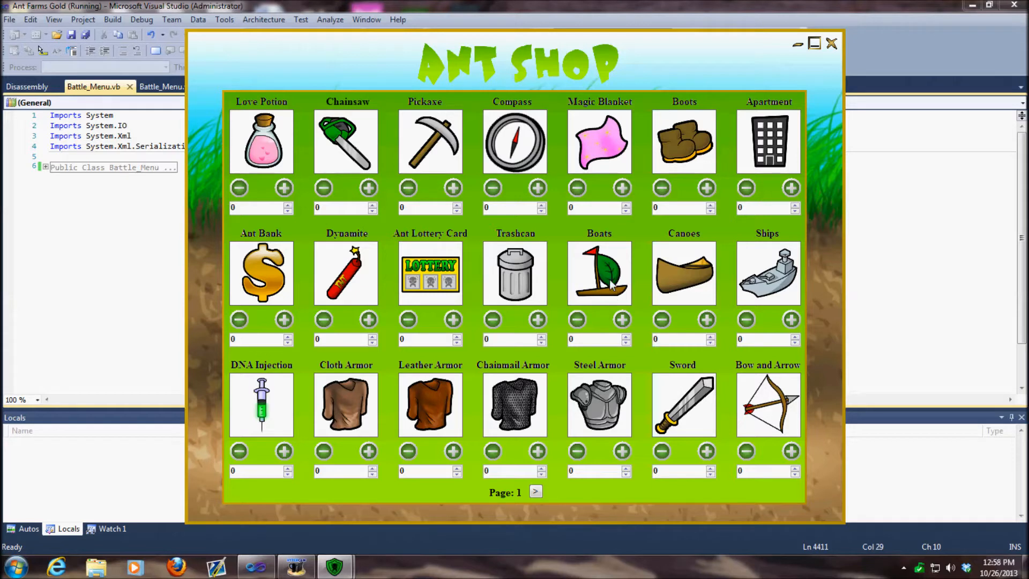
mouse_move(607, 317)
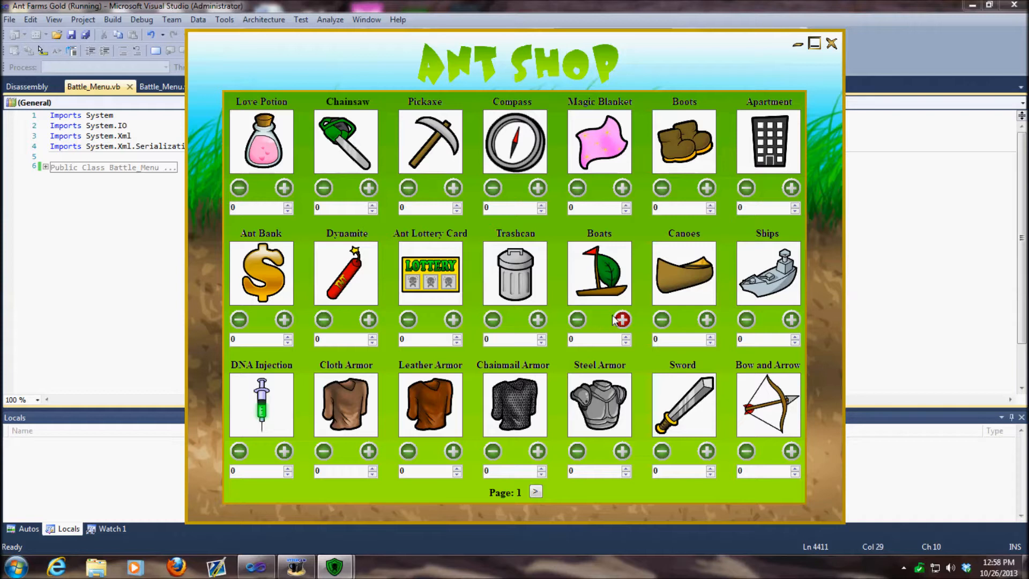
mouse_move(581, 331)
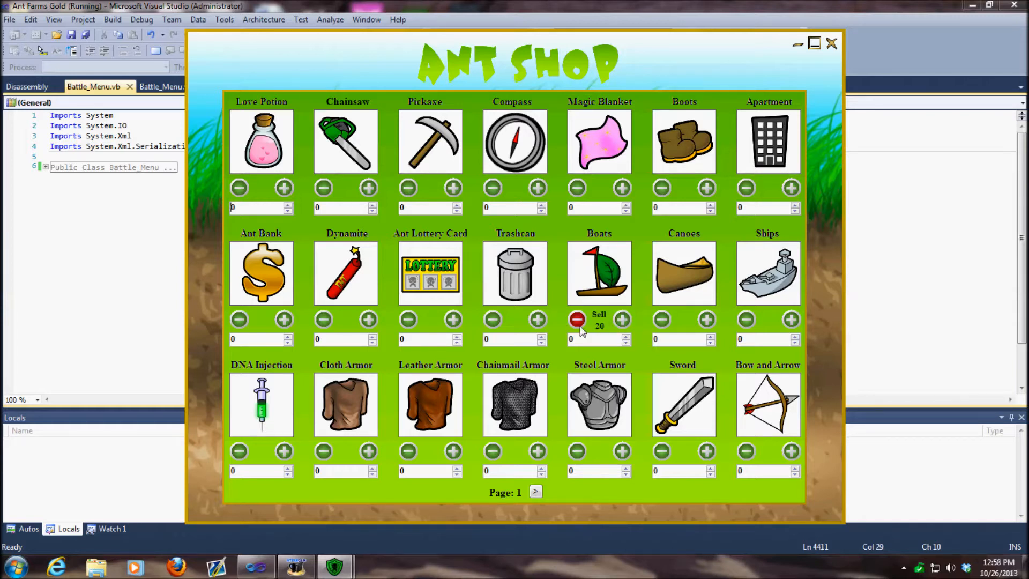
mouse_move(835, 52)
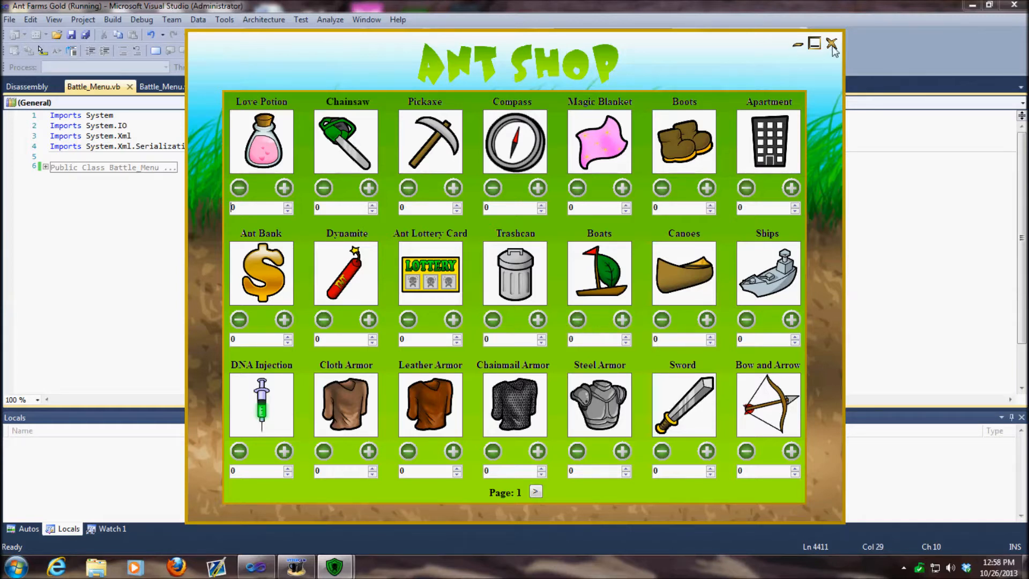
left_click(832, 43)
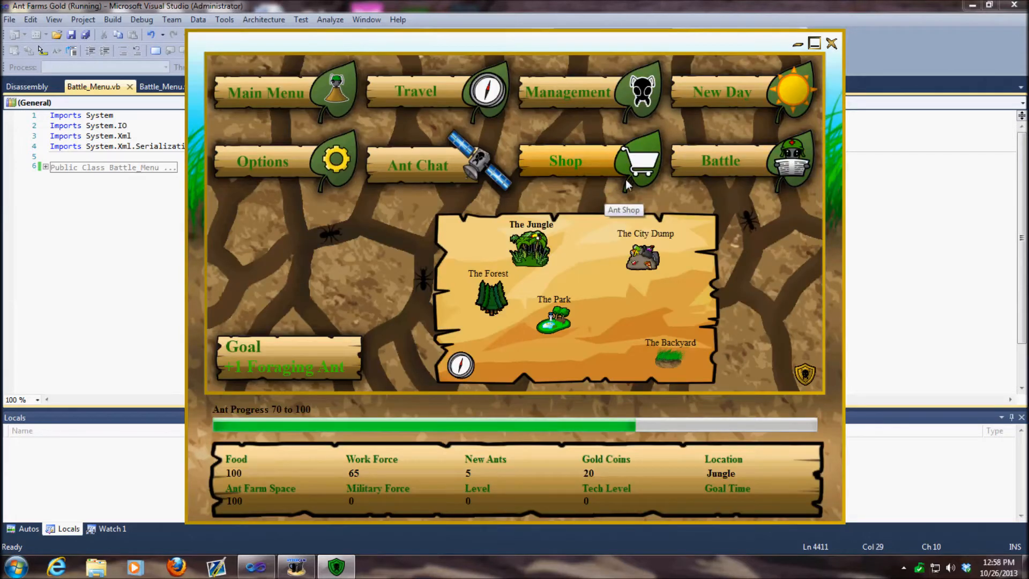
left_click(568, 92)
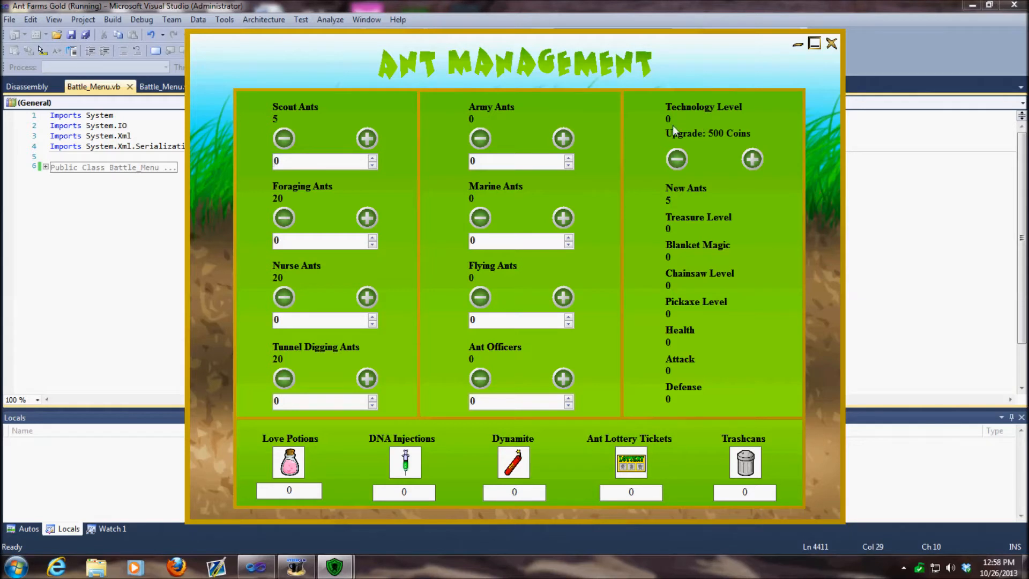
mouse_move(766, 191)
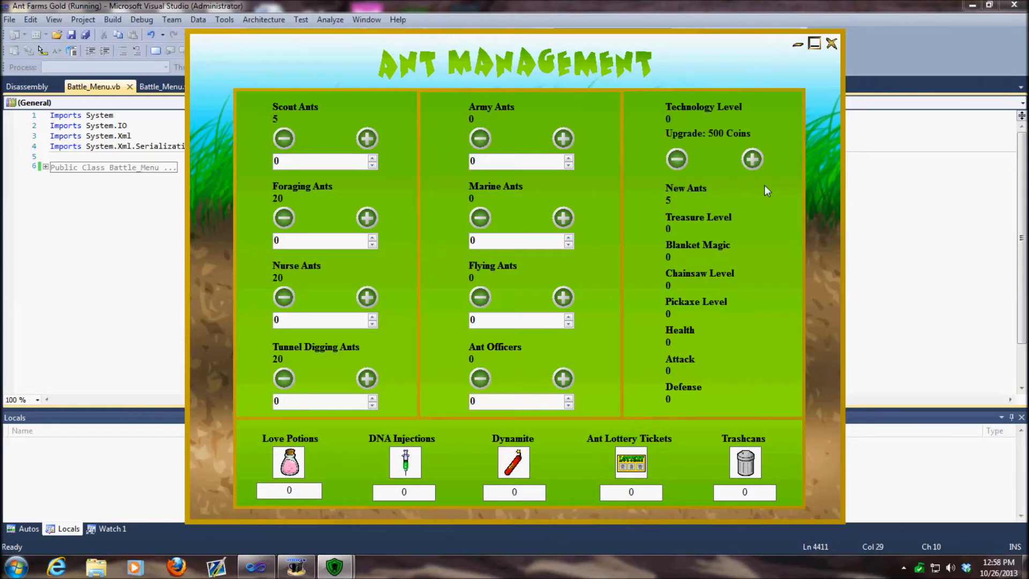
mouse_move(646, 168)
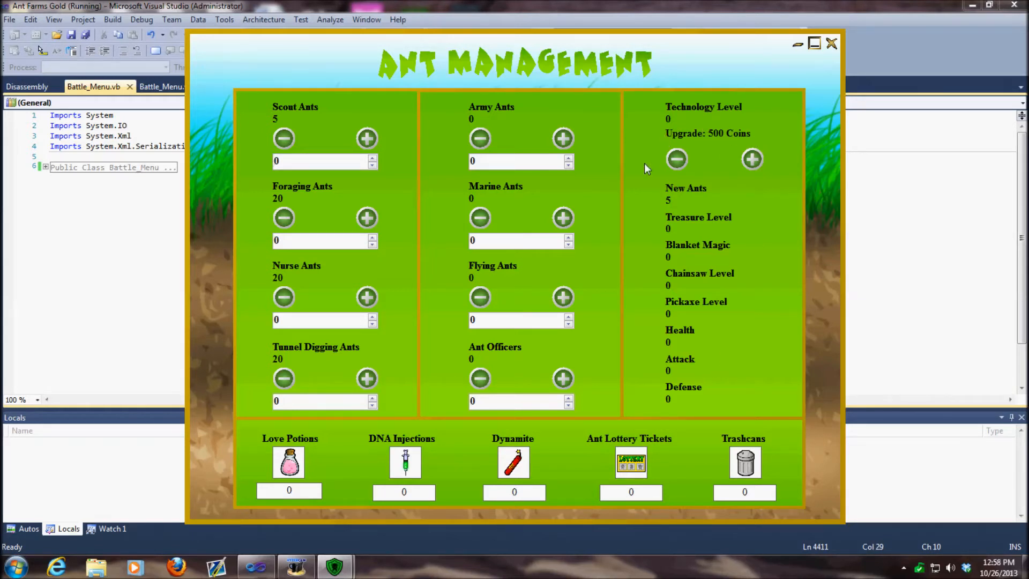
mouse_move(697, 259)
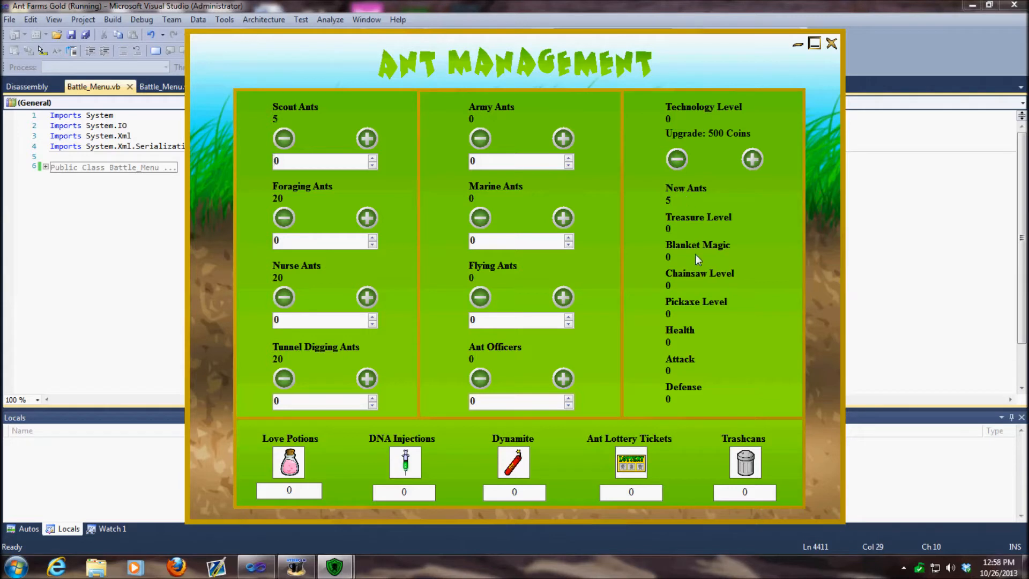
mouse_move(657, 419)
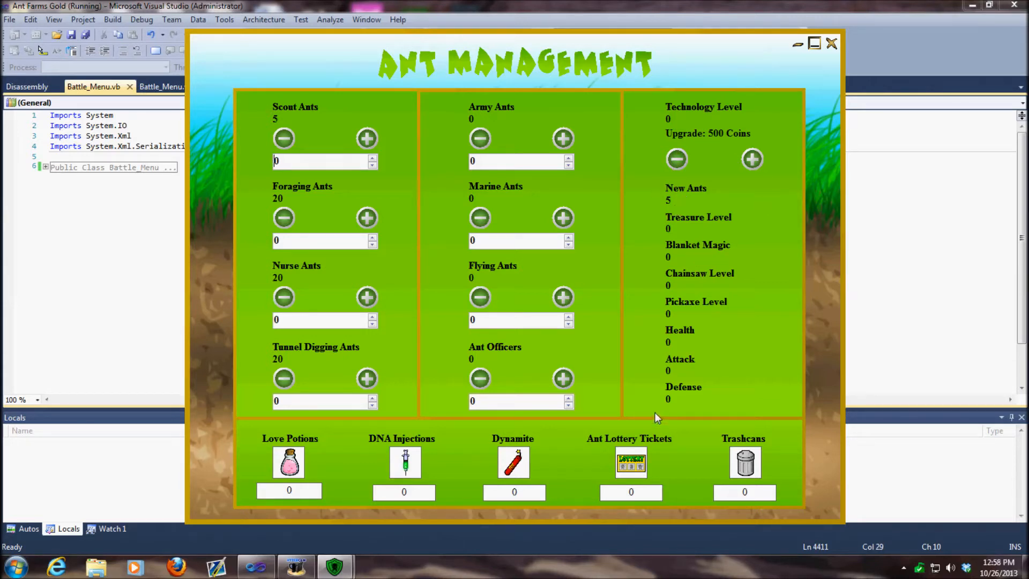
mouse_move(631, 462)
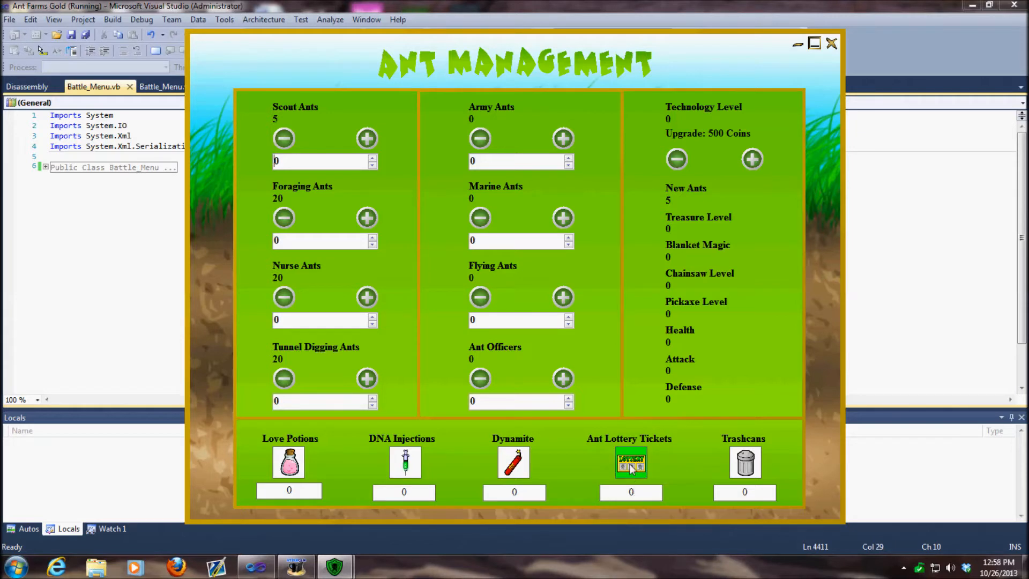
mouse_move(630, 463)
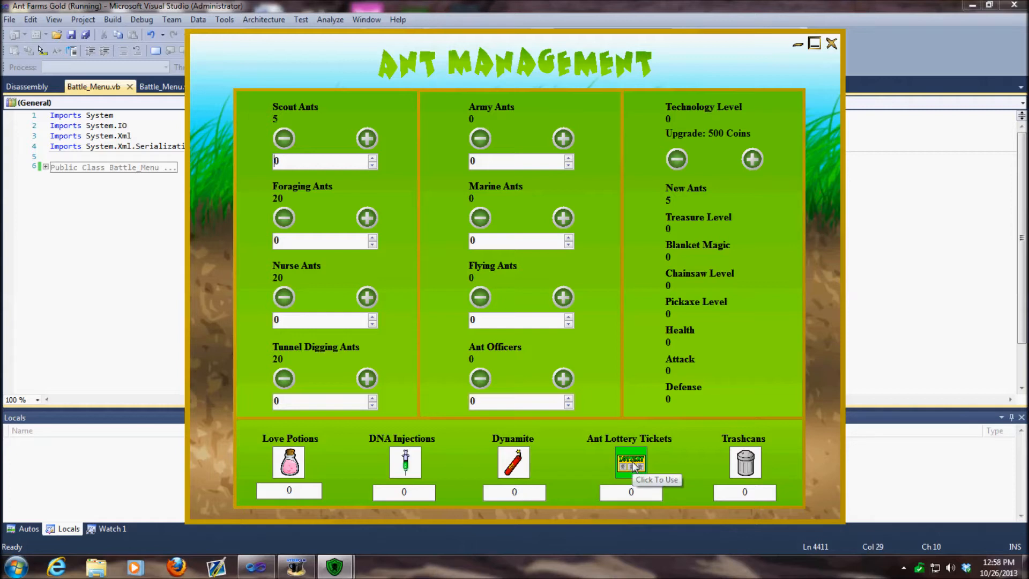
mouse_move(584, 405)
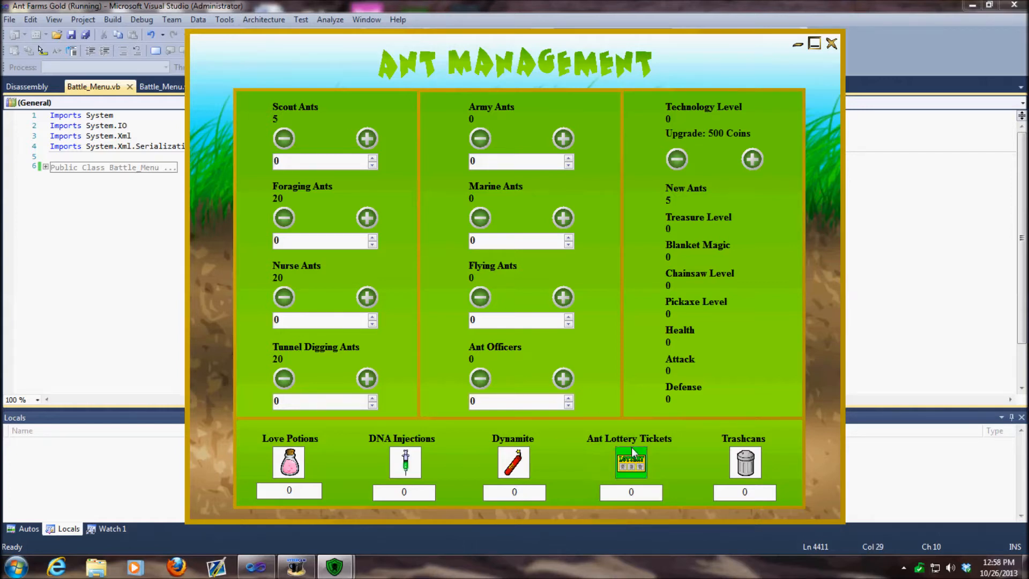
mouse_move(682, 435)
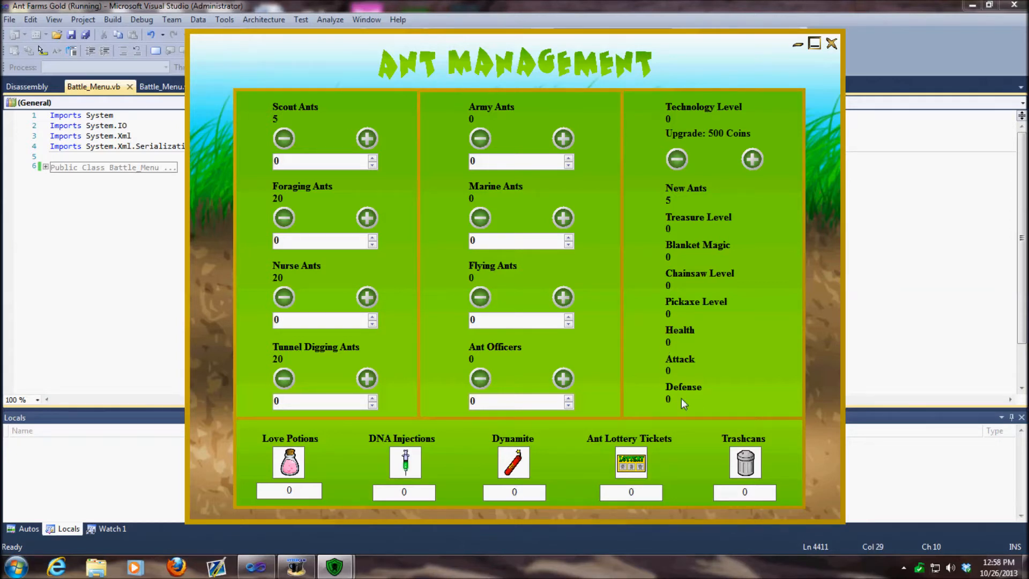
mouse_move(663, 344)
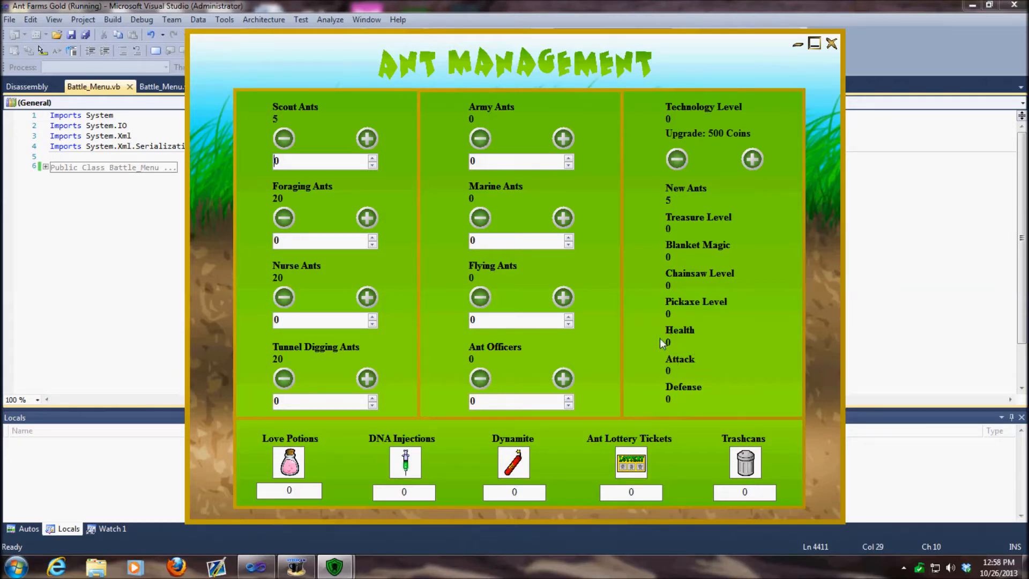
mouse_move(702, 412)
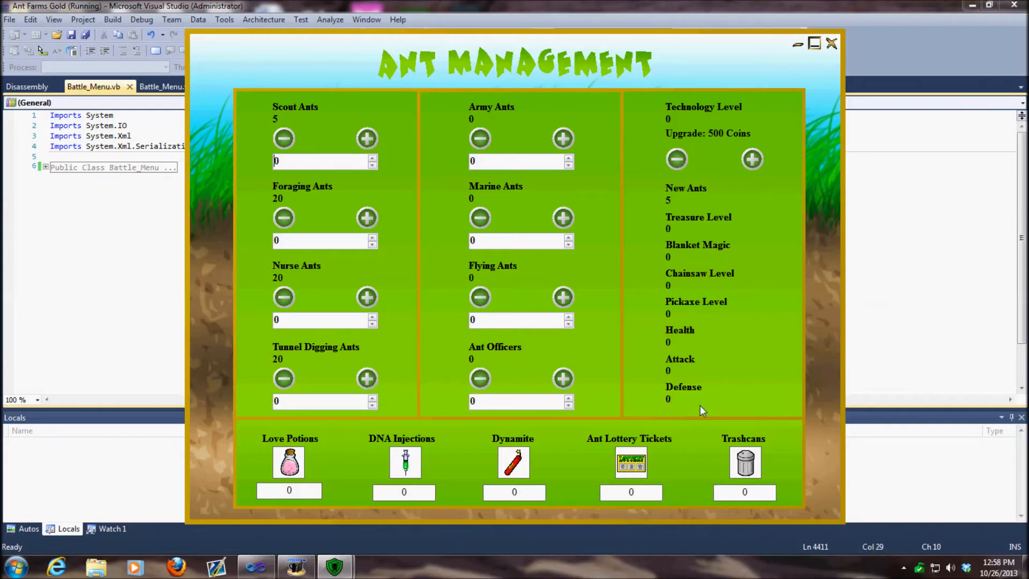
mouse_move(663, 351)
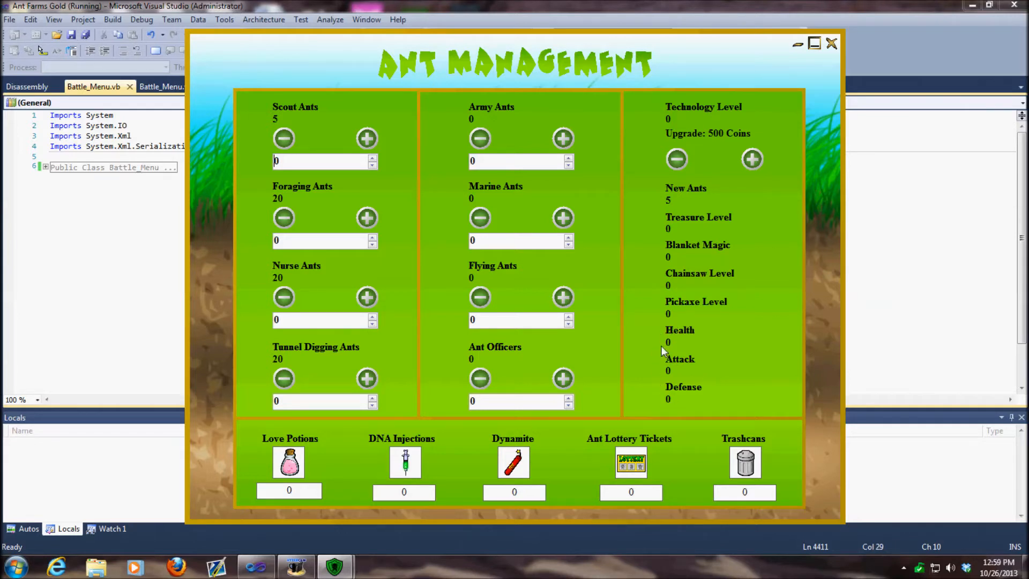
mouse_move(695, 394)
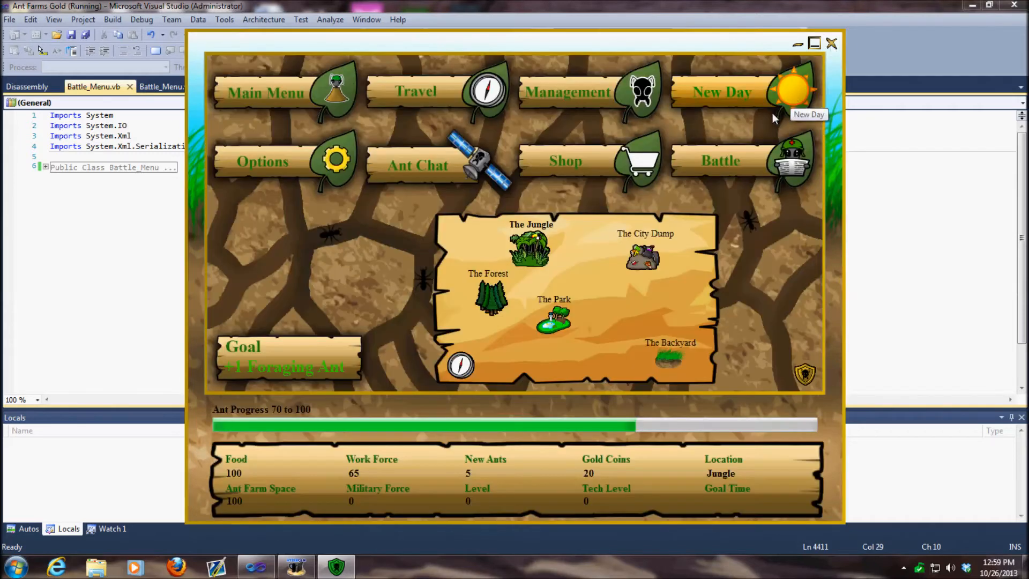
- Advance to a new day, turning the 5 new ants into Military Force 5
left_click(566, 91)
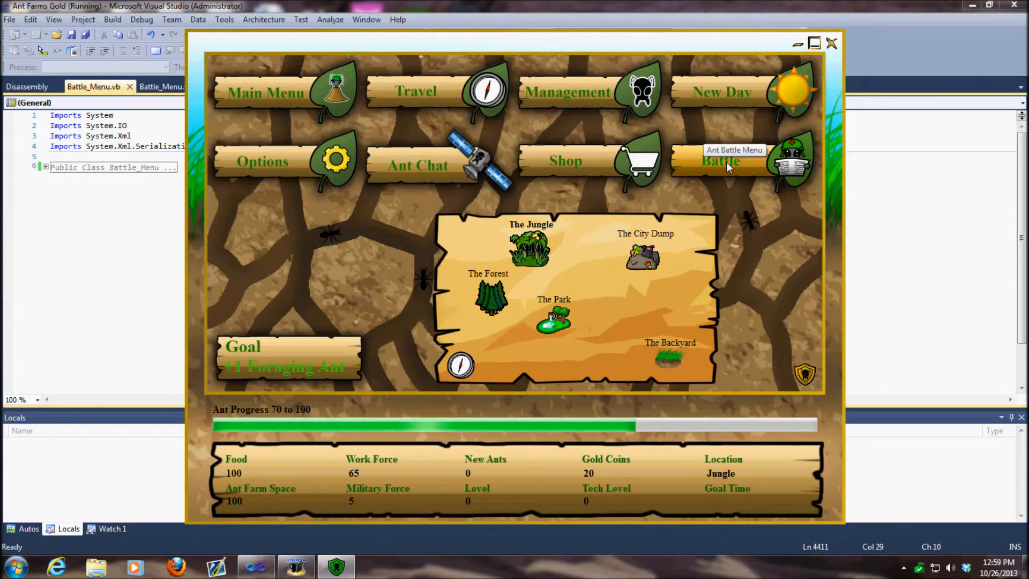
mouse_move(328, 248)
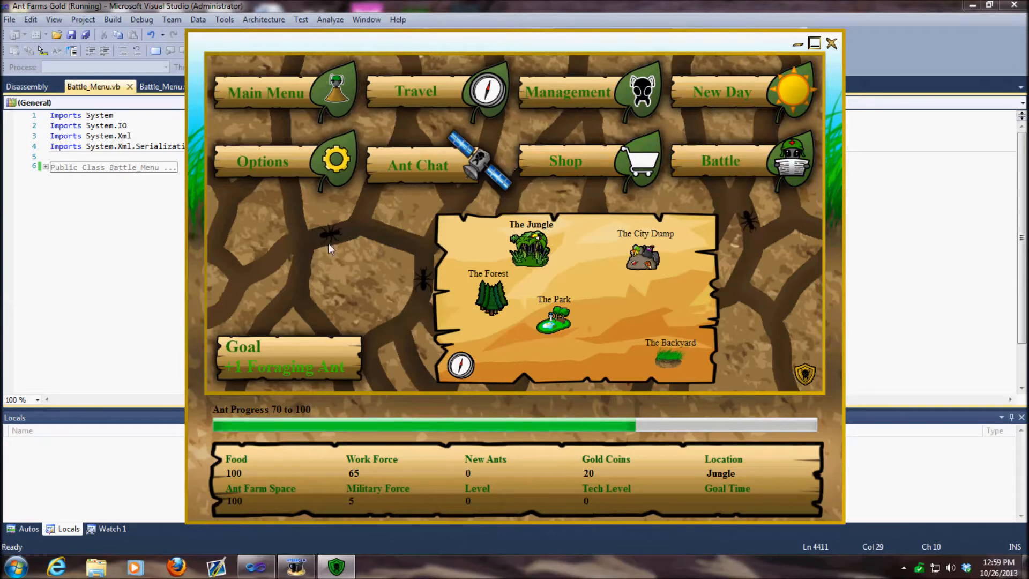
mouse_move(725, 185)
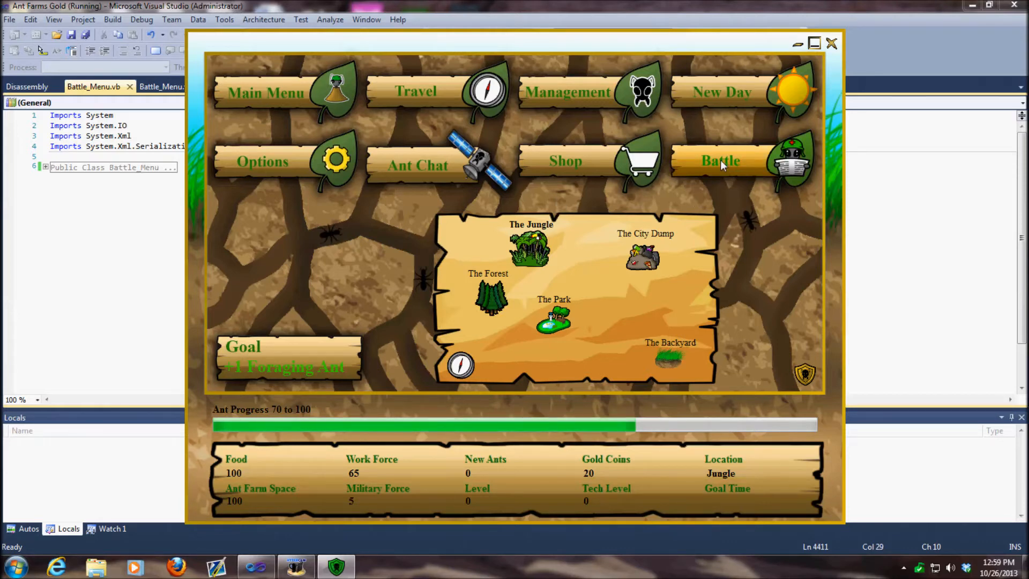
left_click(720, 161)
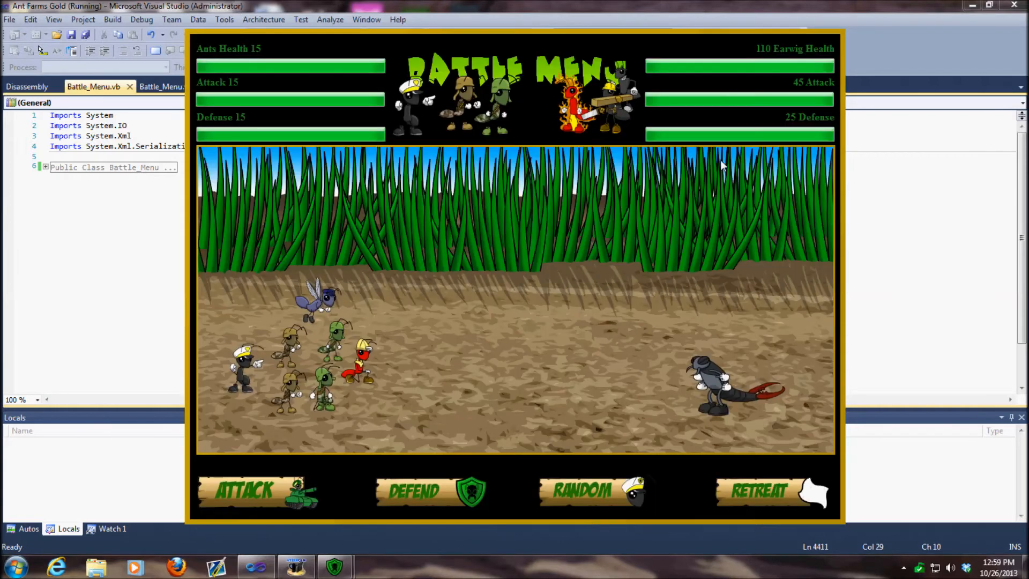
mouse_move(672, 155)
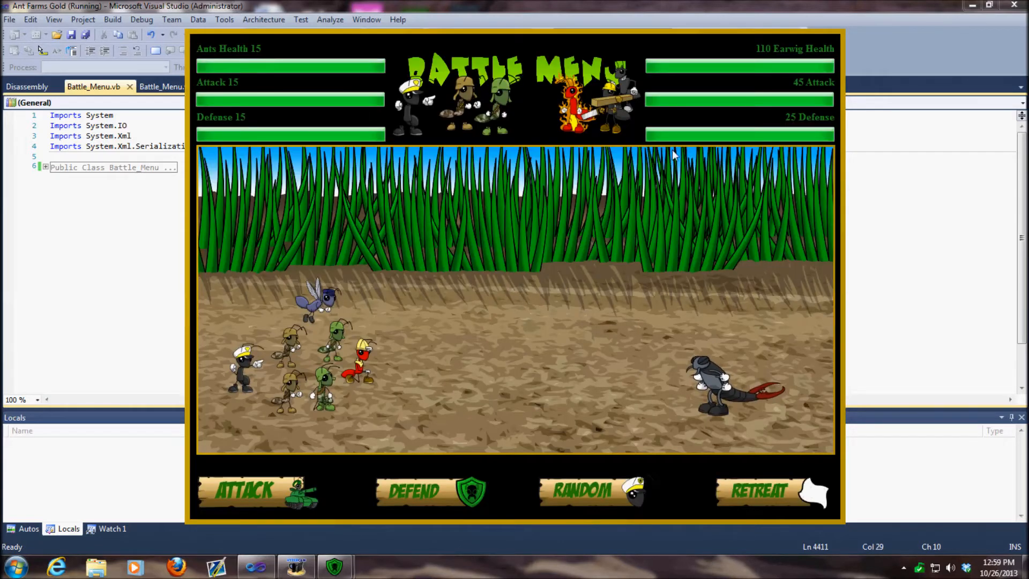
mouse_move(200, 62)
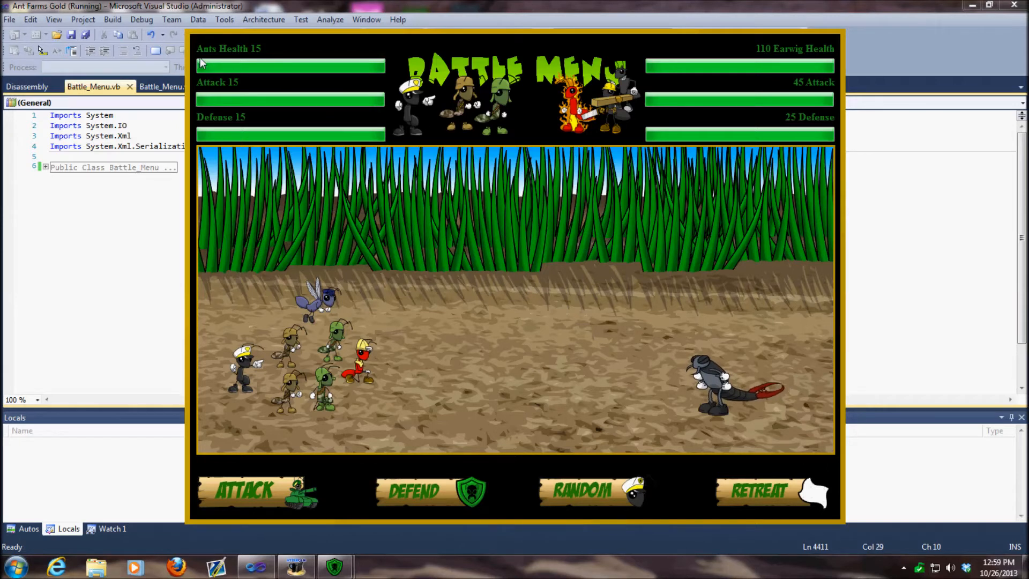
mouse_move(269, 59)
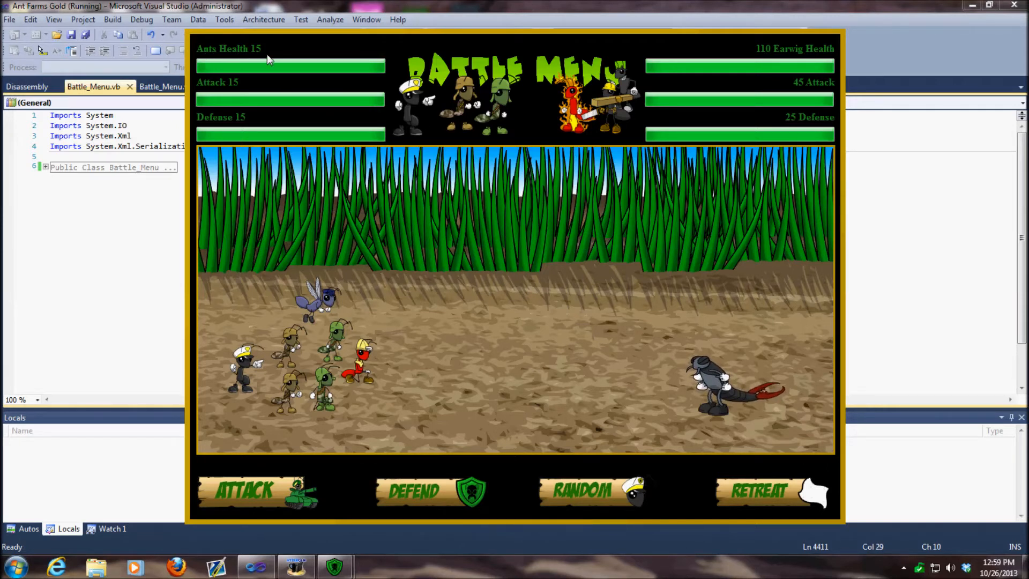
mouse_move(205, 62)
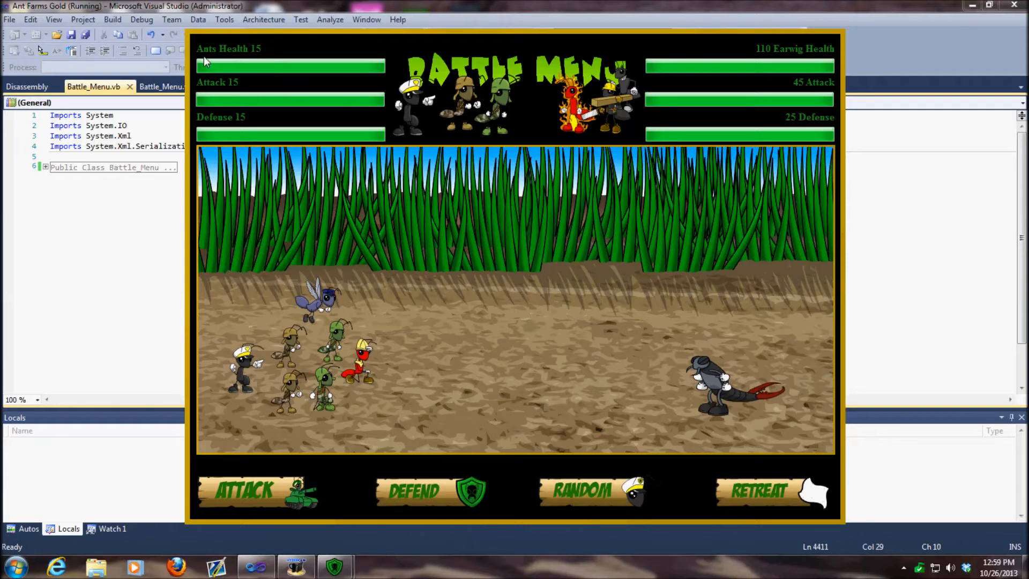
mouse_move(259, 72)
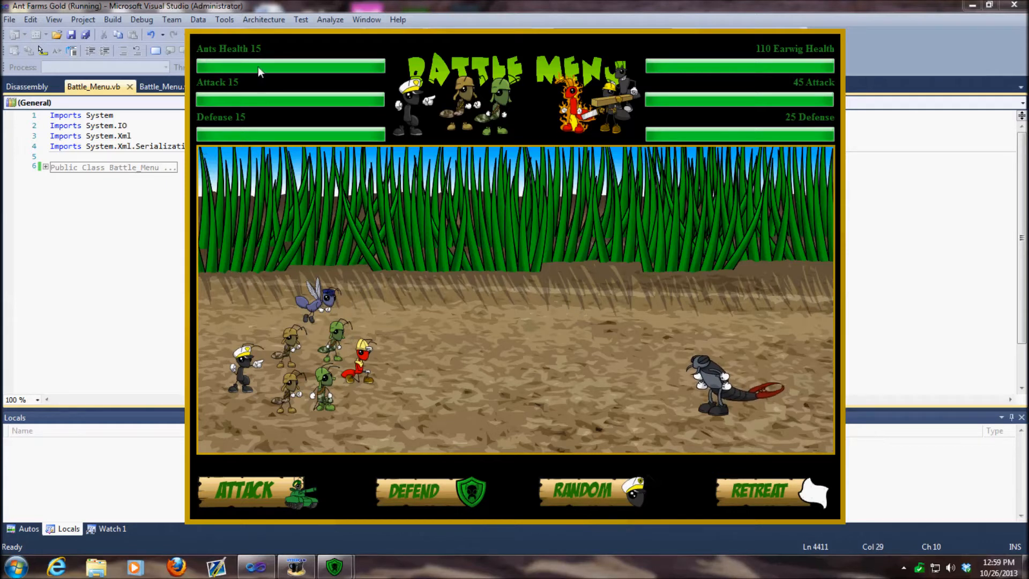
mouse_move(235, 96)
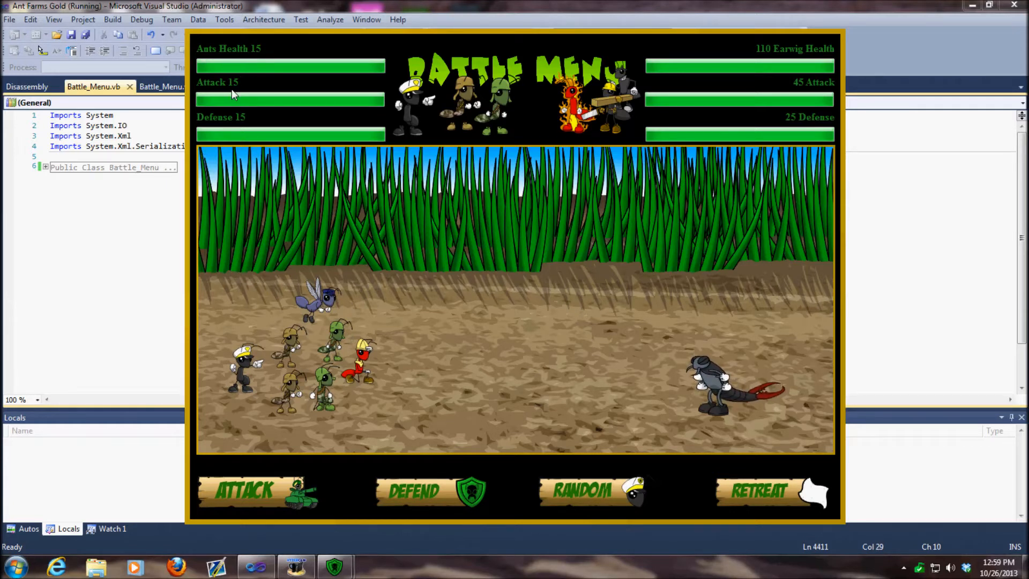
mouse_move(766, 62)
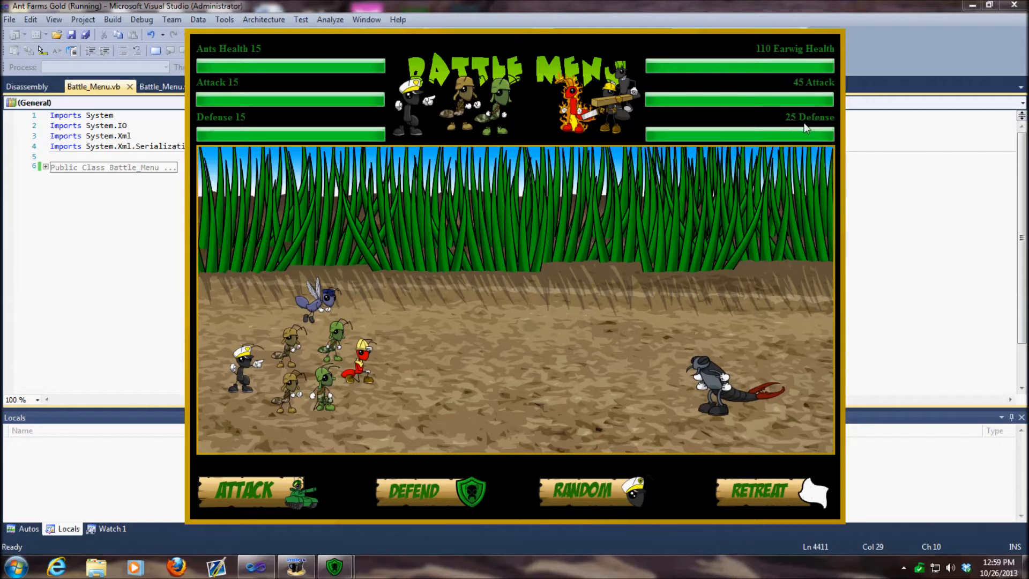
mouse_move(463, 392)
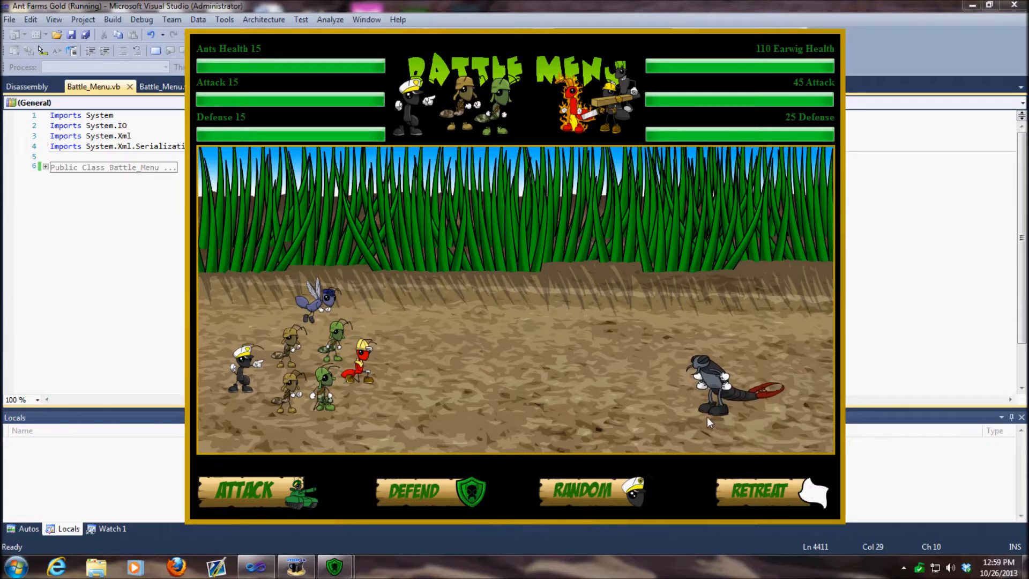
mouse_move(272, 255)
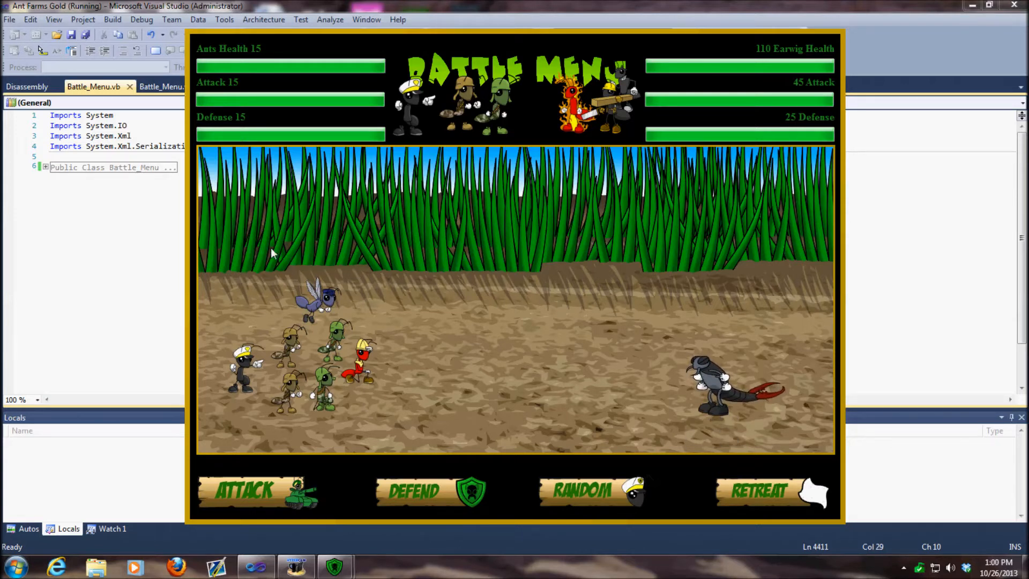
mouse_move(354, 266)
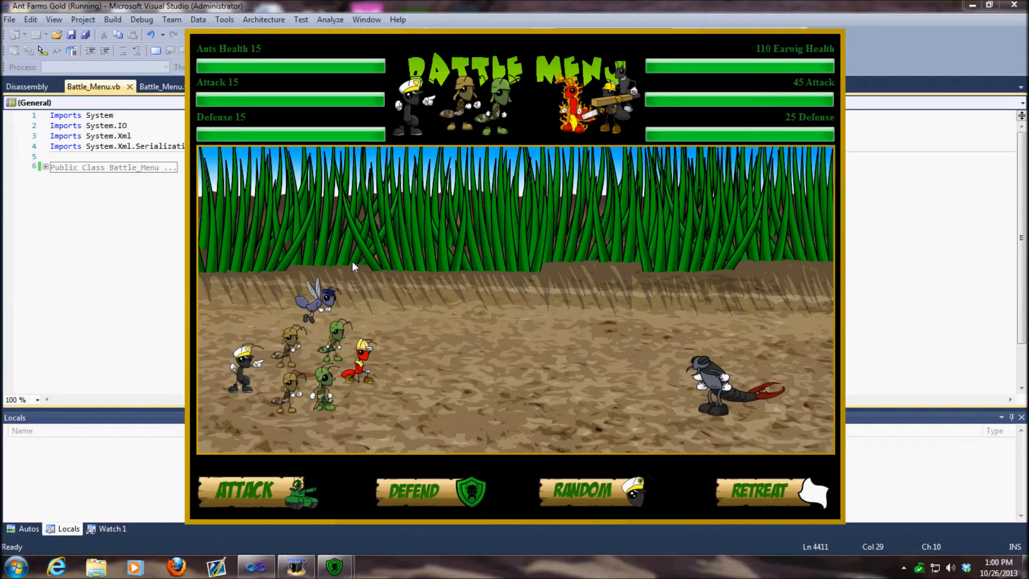
mouse_move(338, 157)
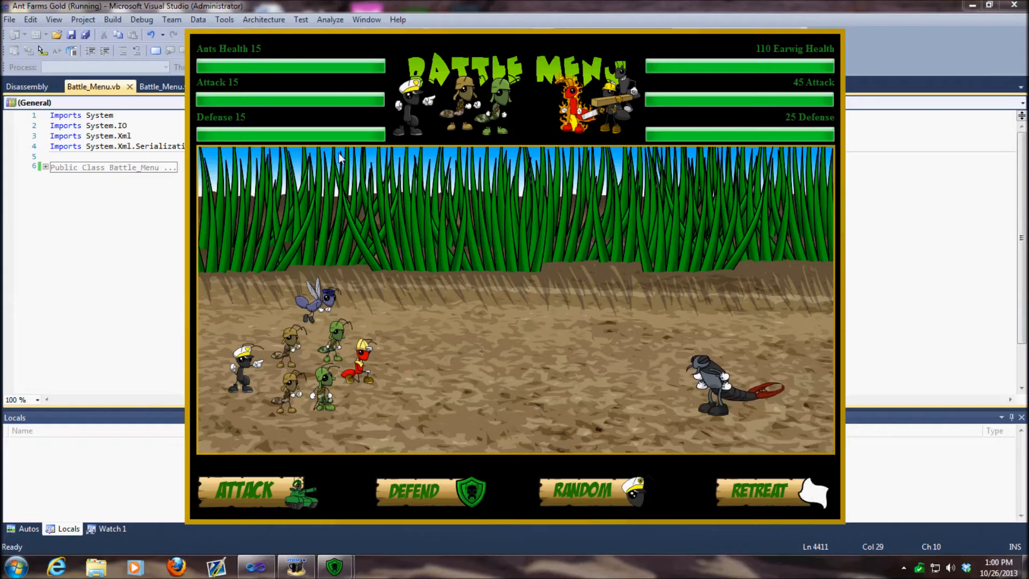
mouse_move(353, 271)
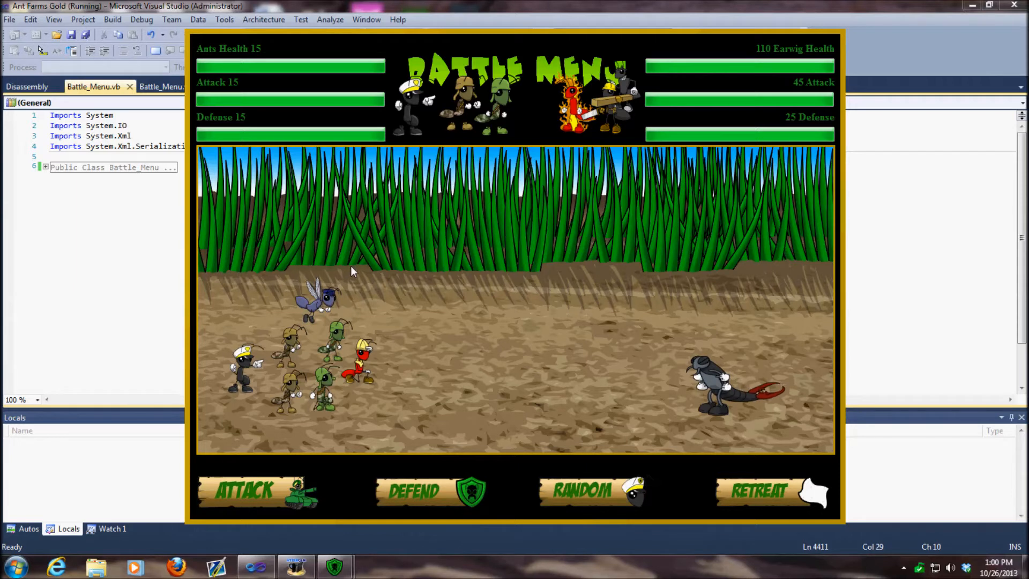
mouse_move(361, 289)
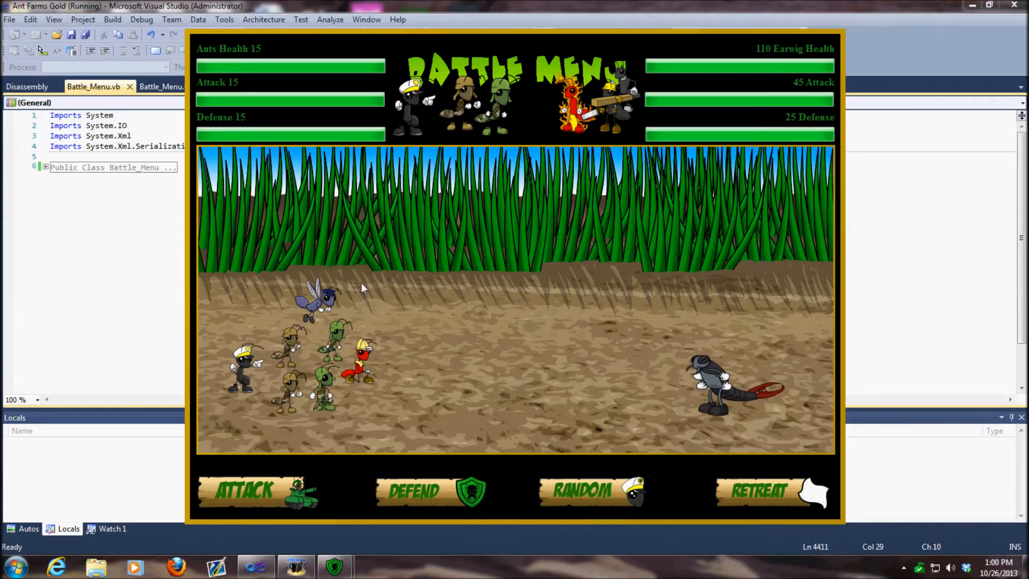
mouse_move(328, 250)
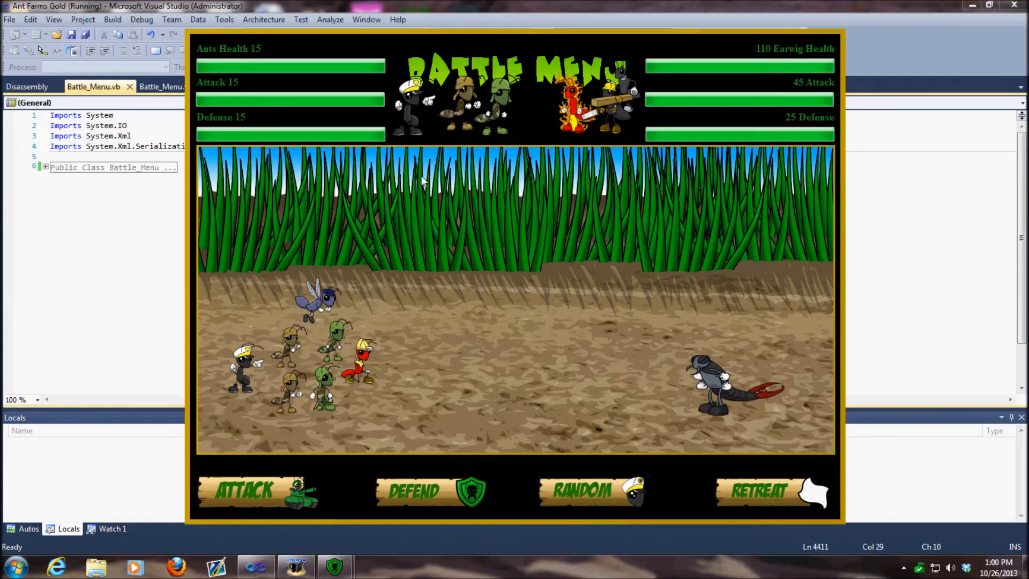
mouse_move(798, 59)
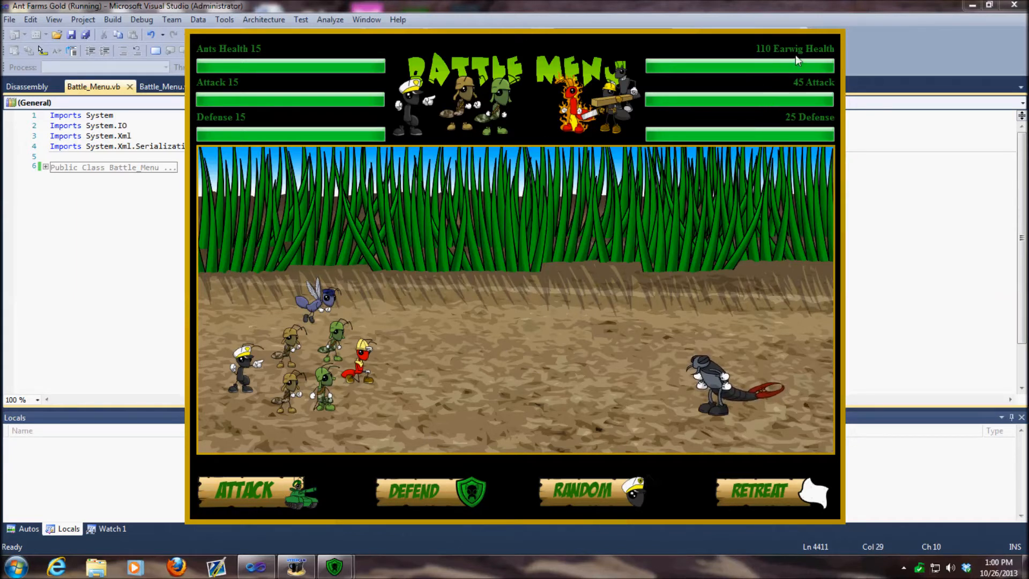
mouse_move(751, 64)
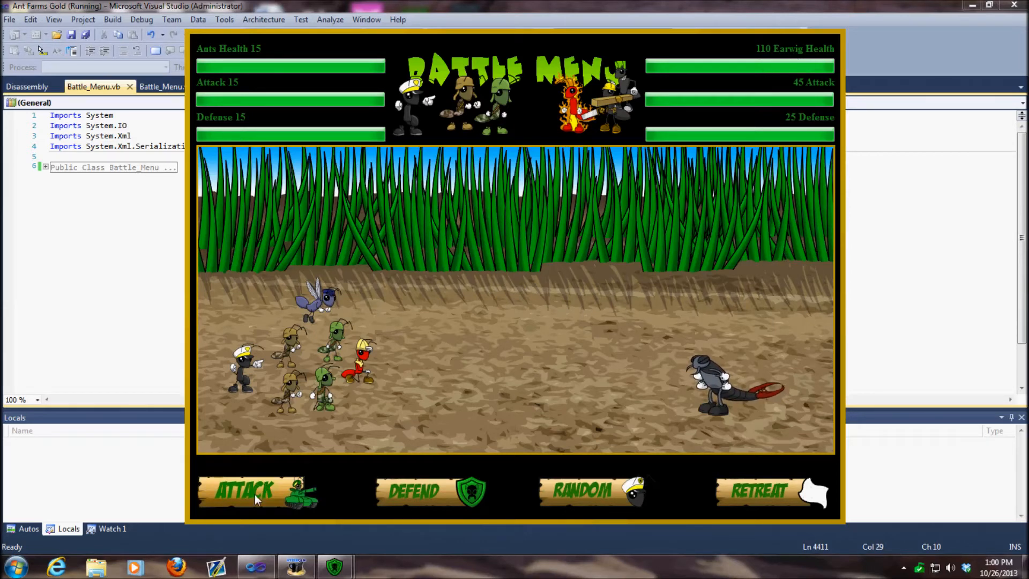
- Attack the earwig four times until the ants' health, attack and defense hit 0
left_click(256, 491)
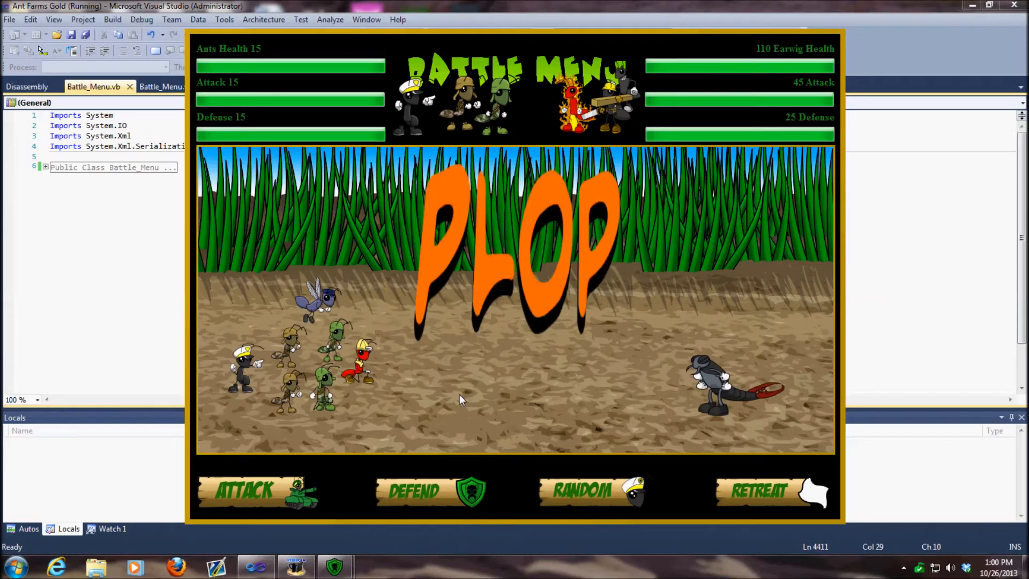
left_click(256, 492)
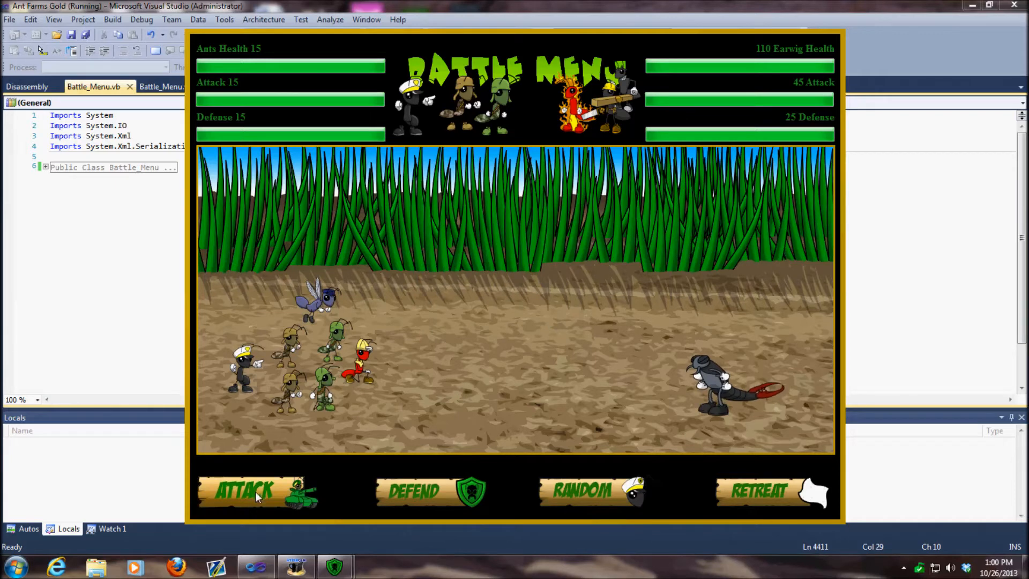
left_click(255, 491)
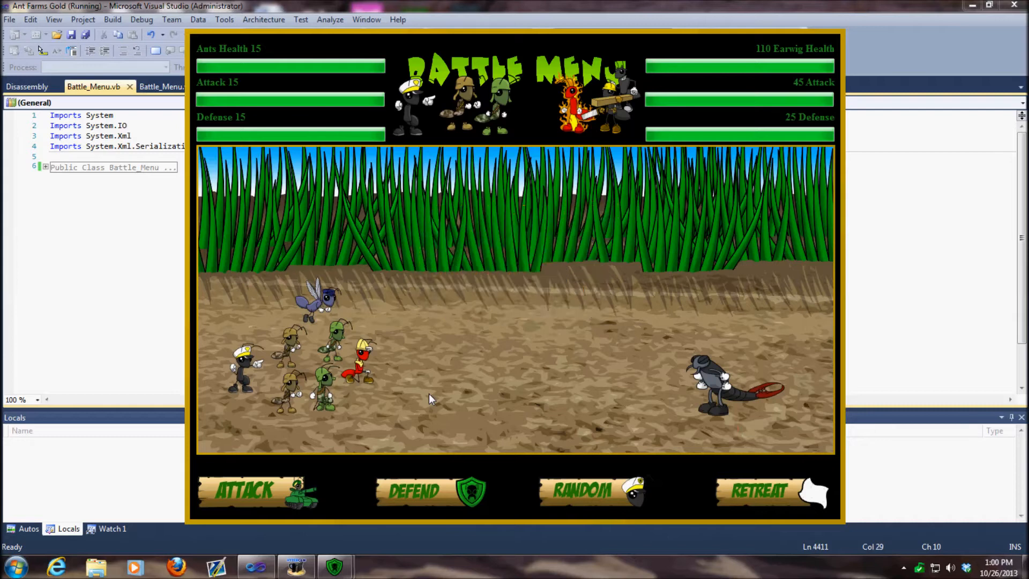
left_click(256, 491)
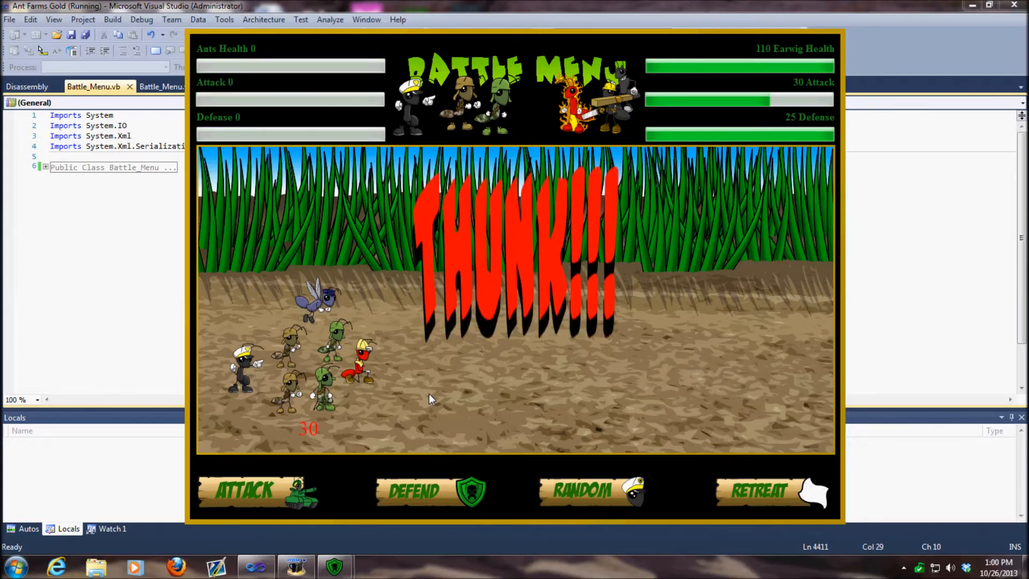
left_click(761, 491)
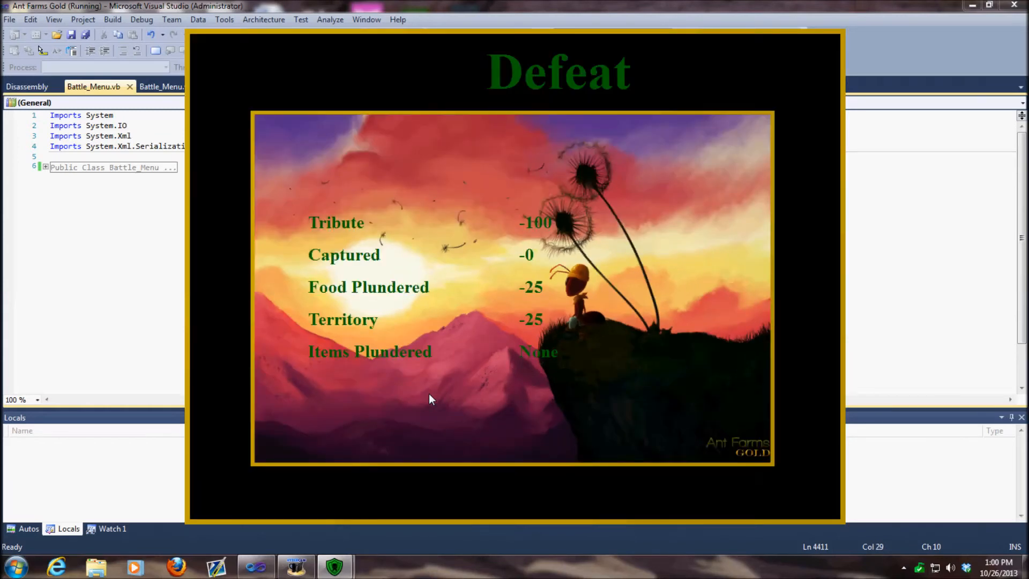
mouse_move(427, 392)
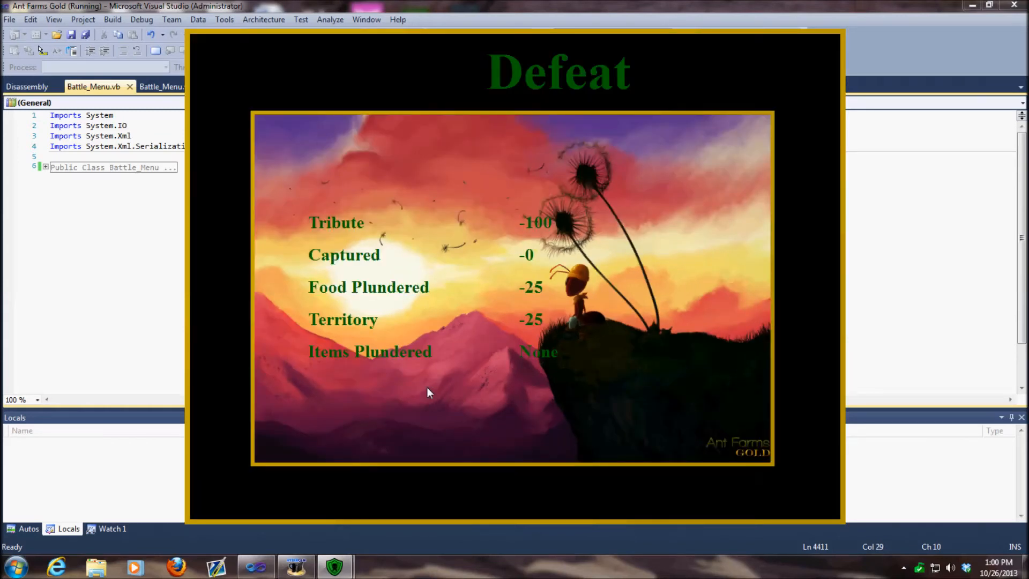
mouse_move(524, 219)
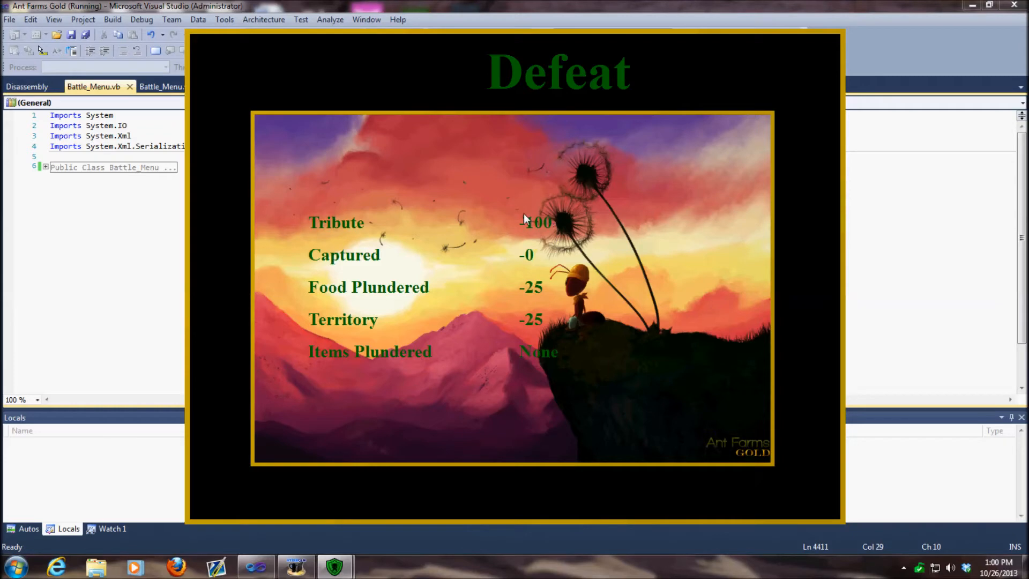
mouse_move(515, 248)
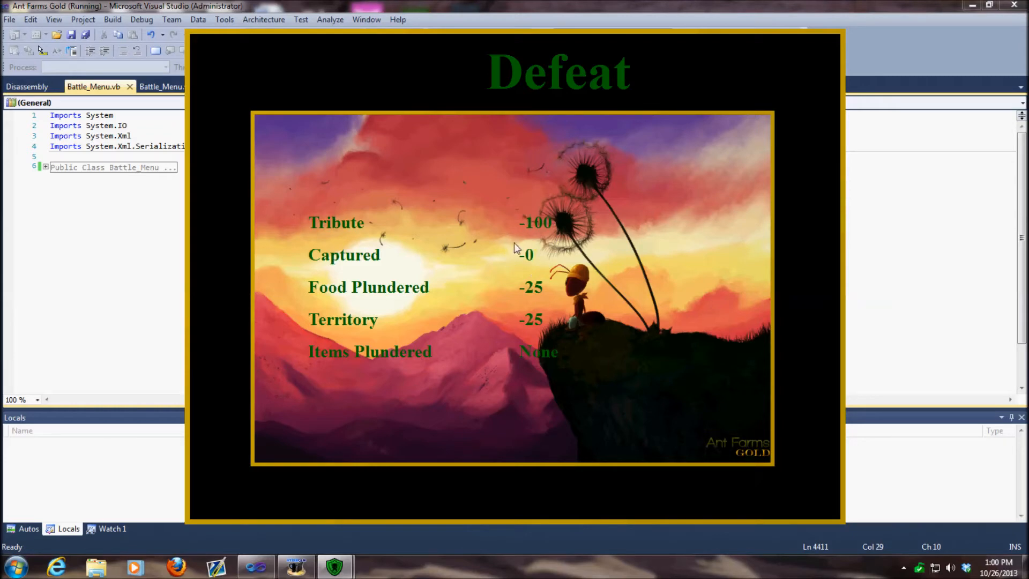
mouse_move(533, 259)
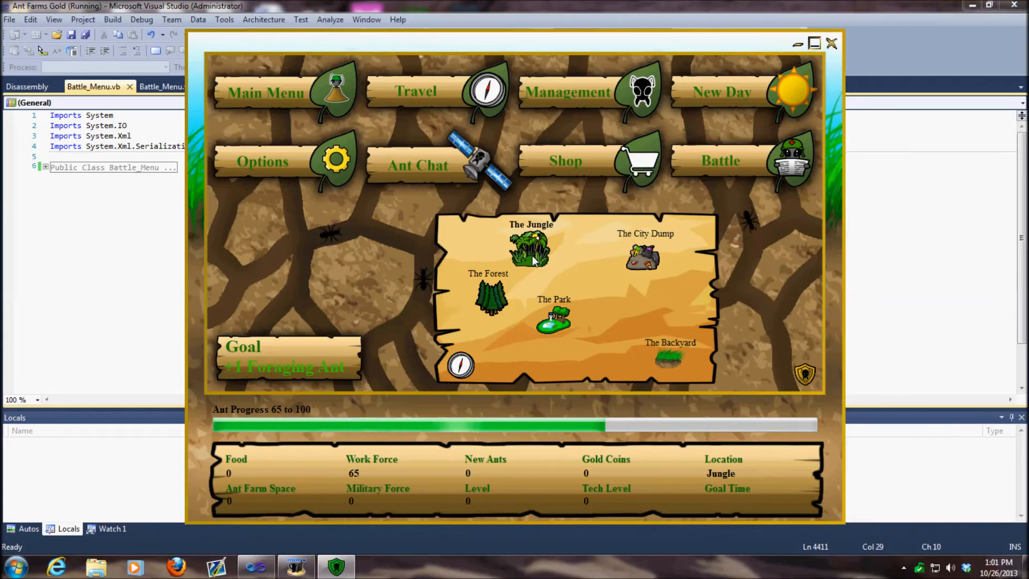
mouse_move(436, 377)
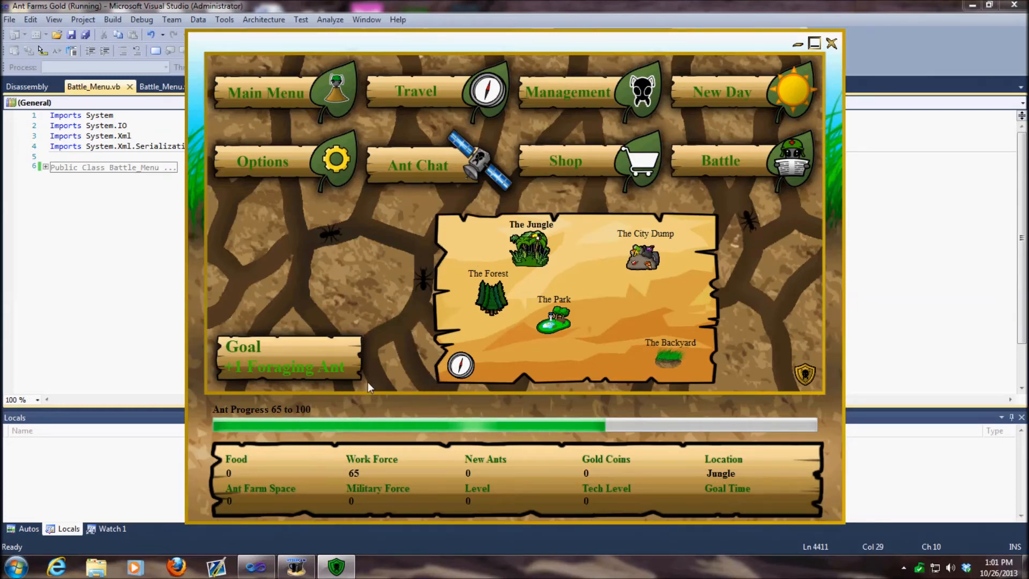
mouse_move(317, 334)
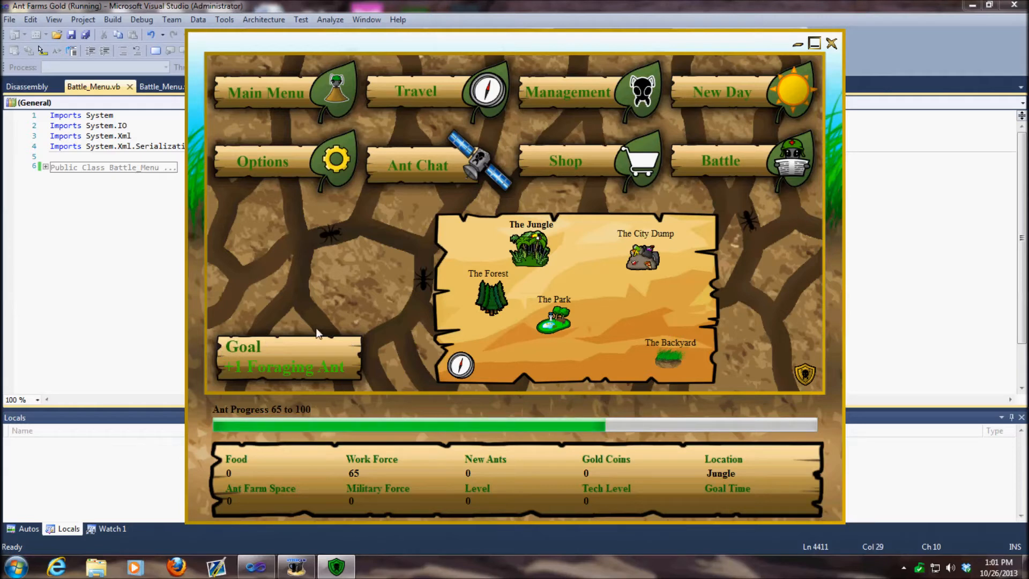
mouse_move(319, 396)
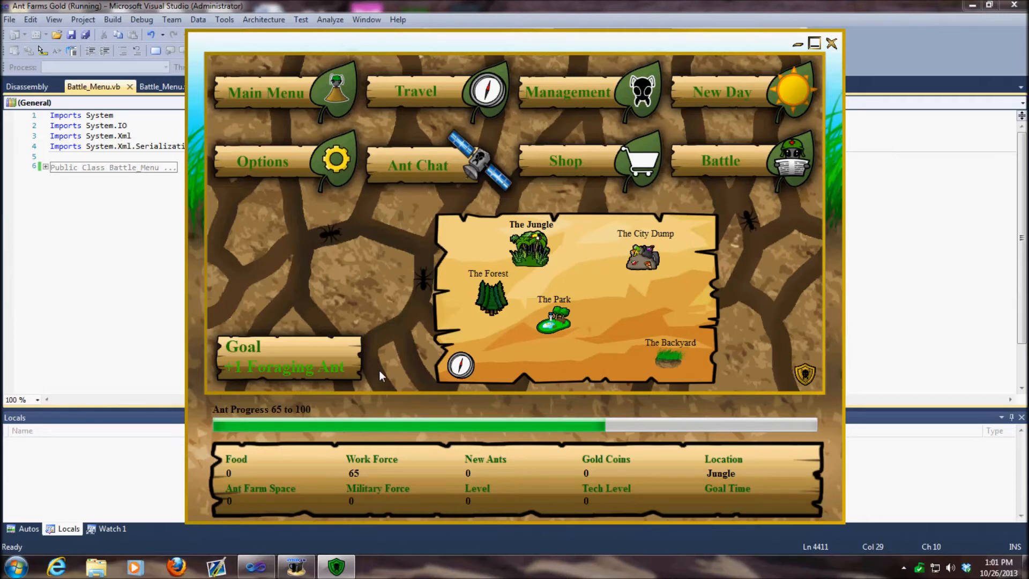
mouse_move(407, 255)
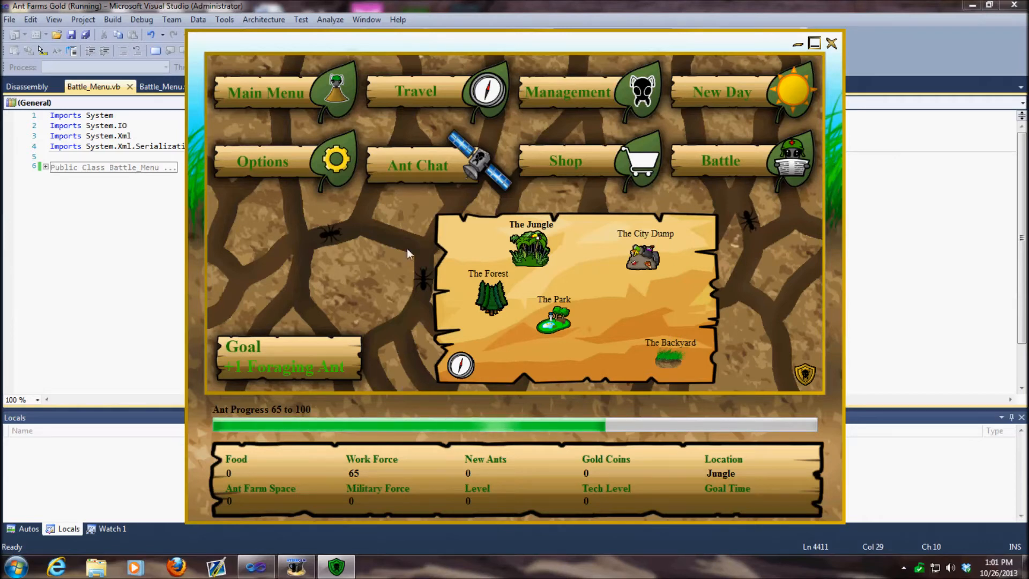
mouse_move(418, 164)
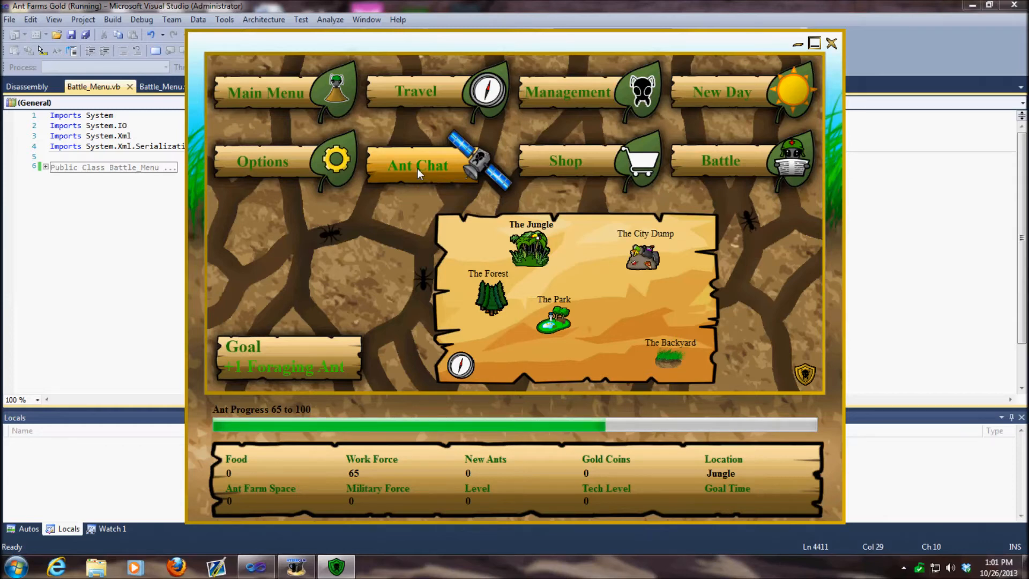
mouse_move(459, 184)
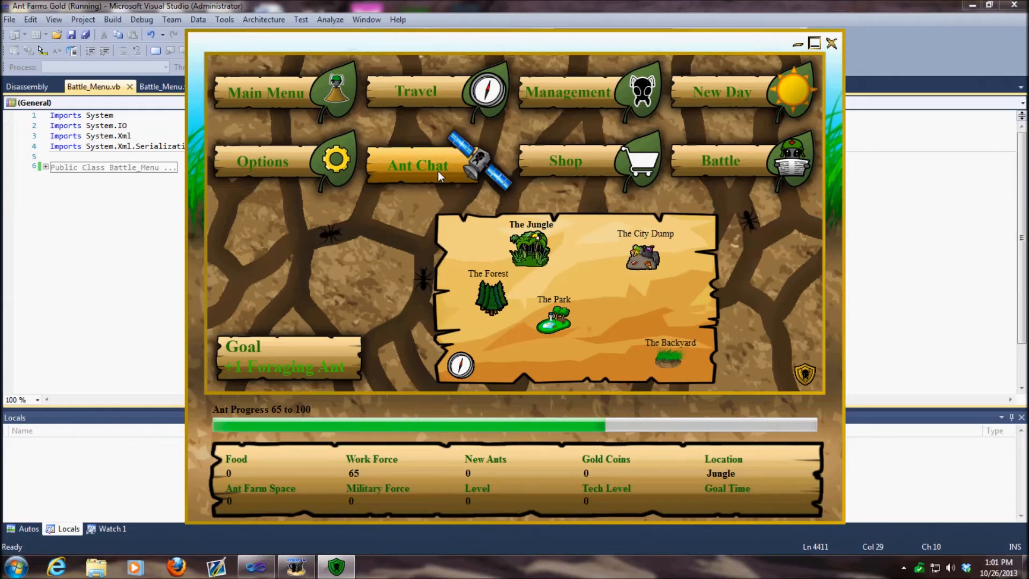
mouse_move(426, 172)
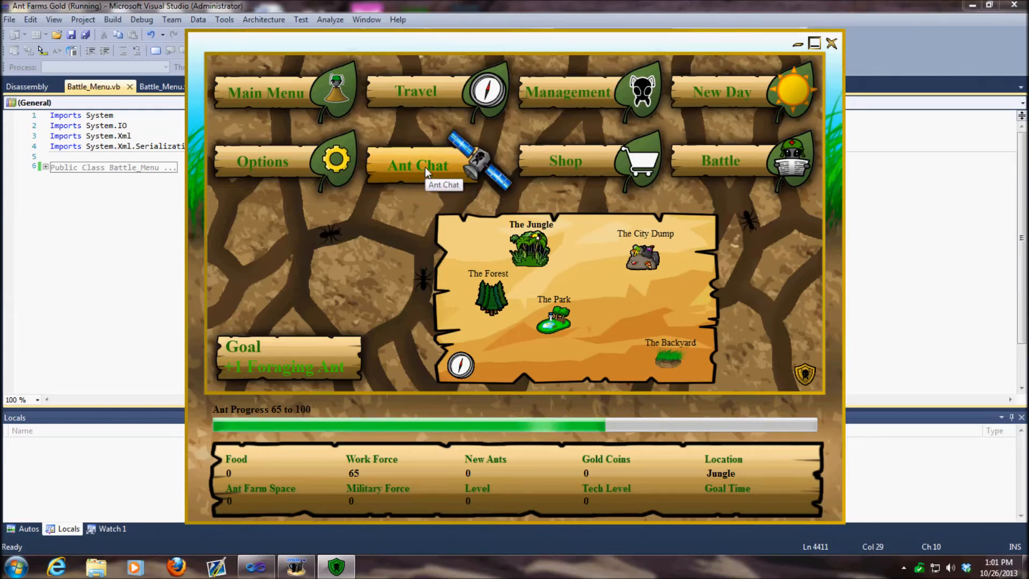
mouse_move(427, 102)
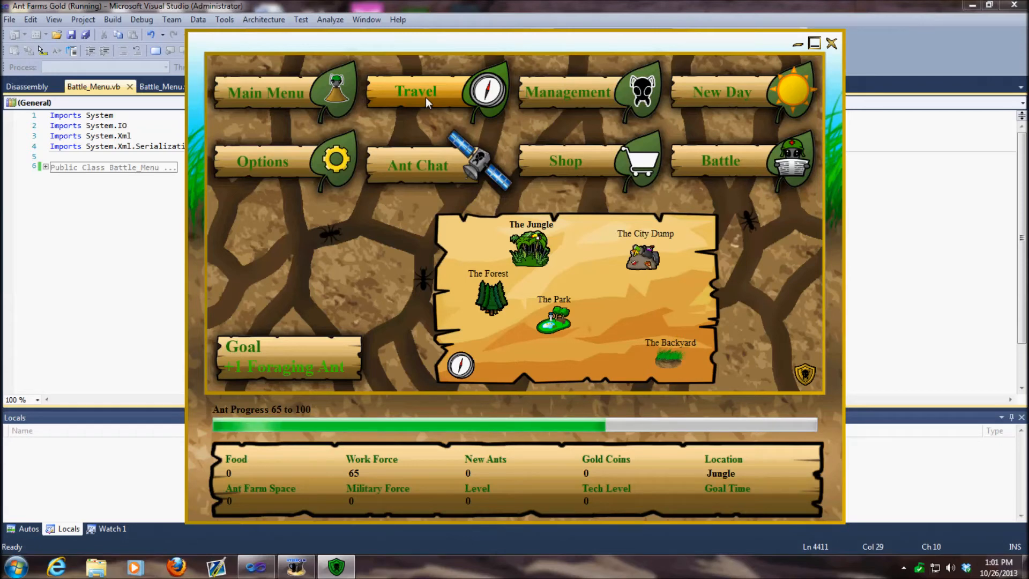
mouse_move(652, 138)
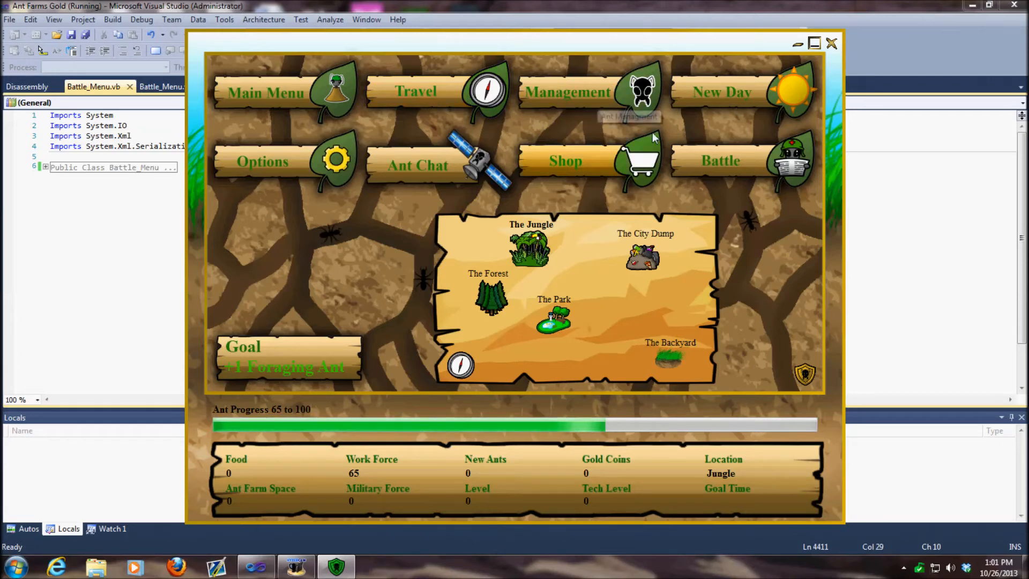
mouse_move(426, 225)
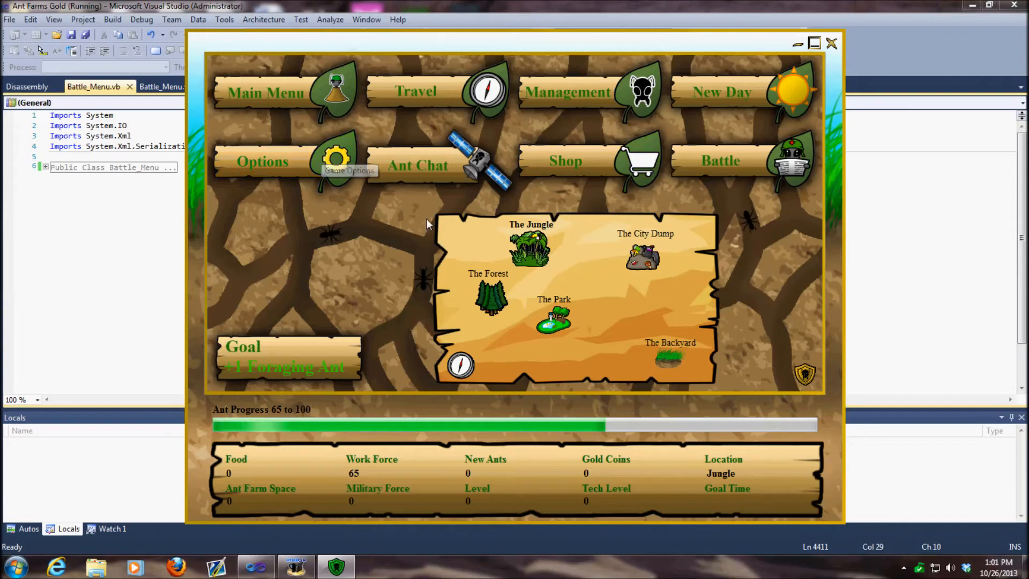
mouse_move(443, 98)
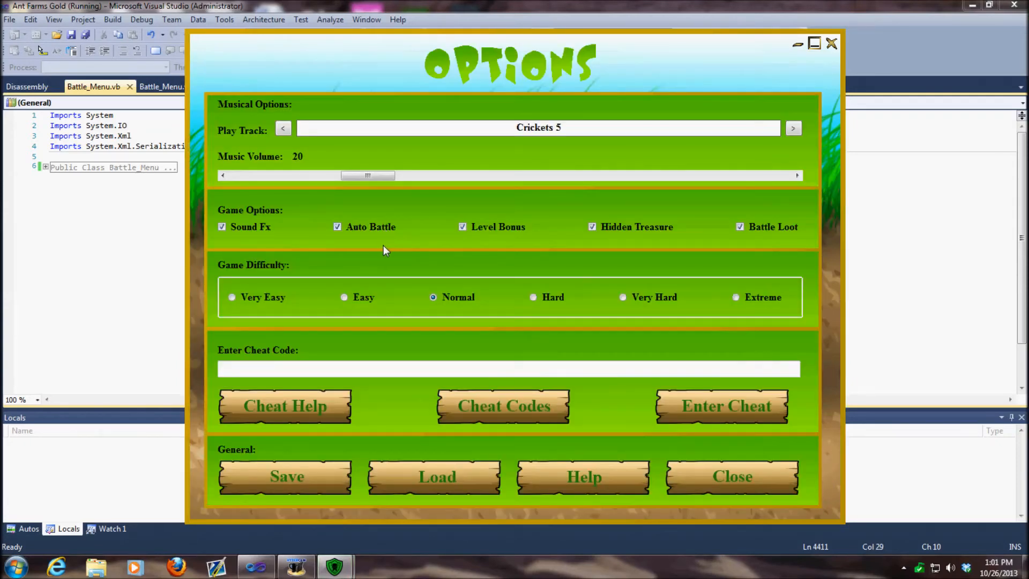
mouse_move(712, 436)
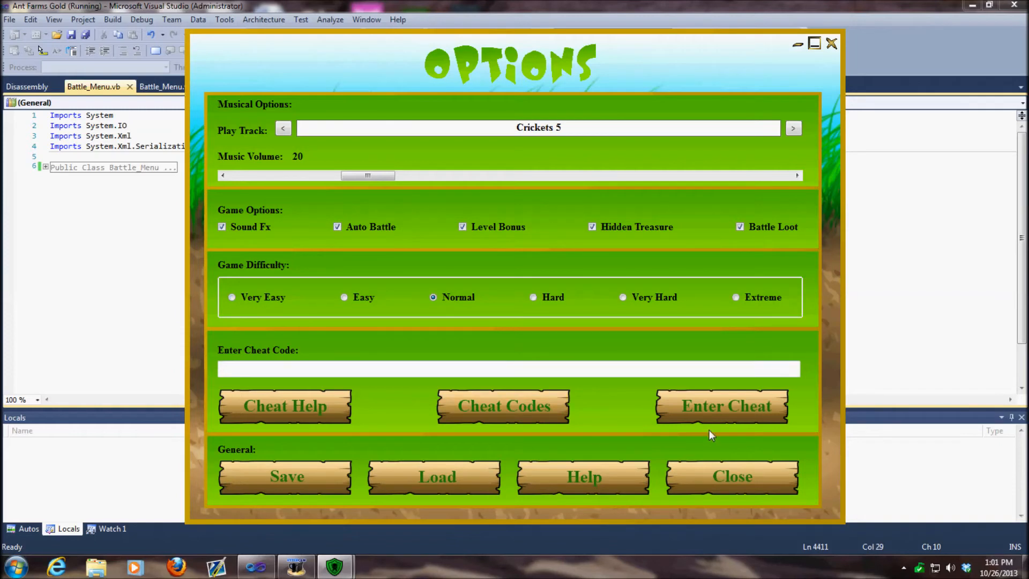
mouse_move(292, 274)
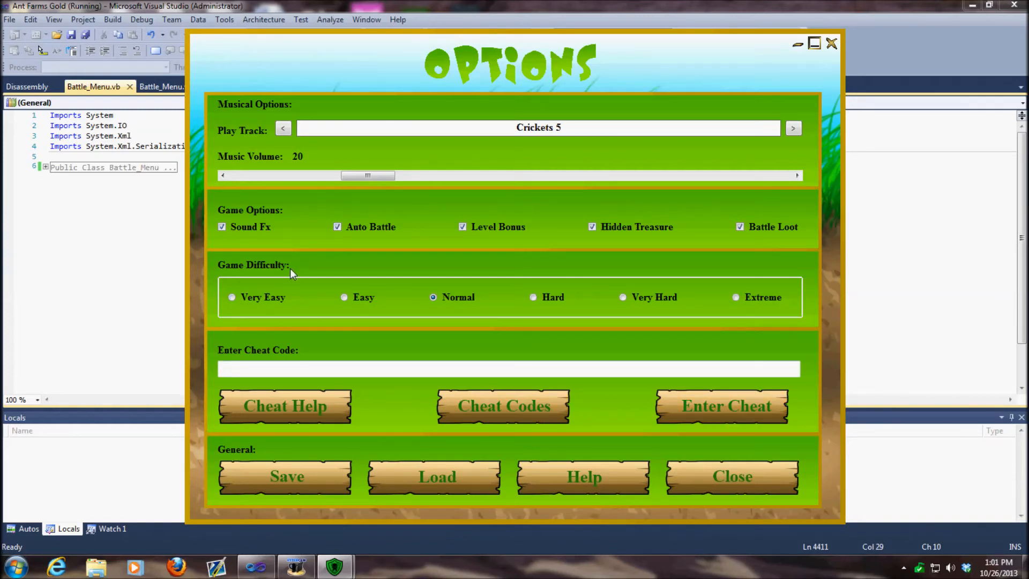
- Set music volume to 8 and track to Crickets 7, then leave Options for Achievements
left_click_drag(368, 175, 256, 175)
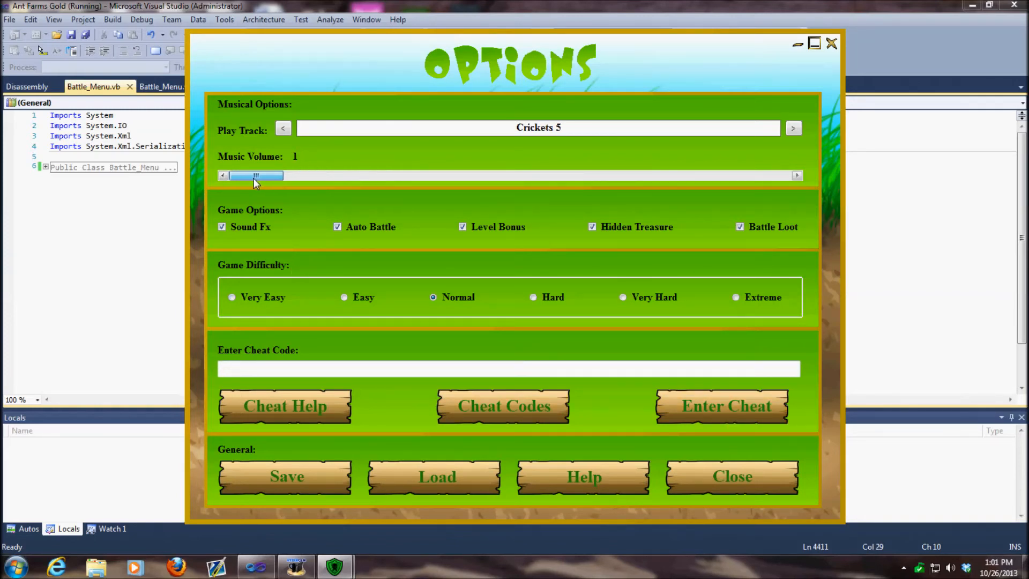
left_click_drag(257, 176, 335, 175)
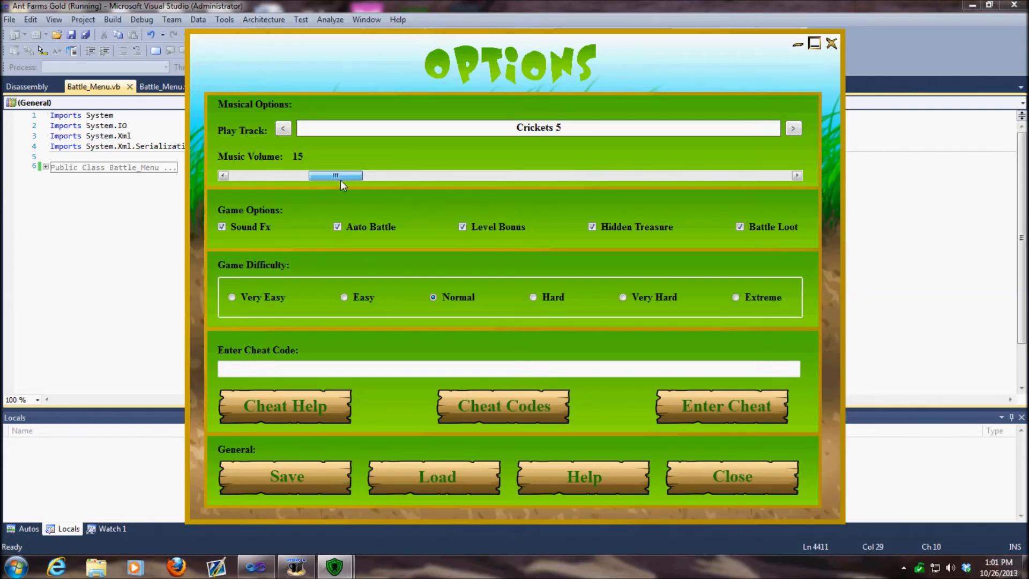
left_click(283, 128)
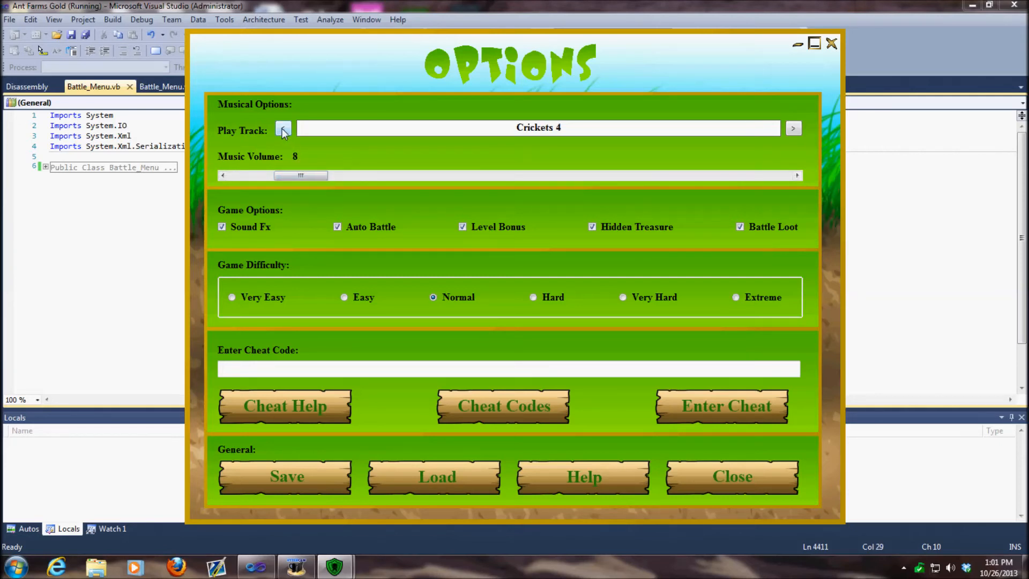
left_click(283, 127)
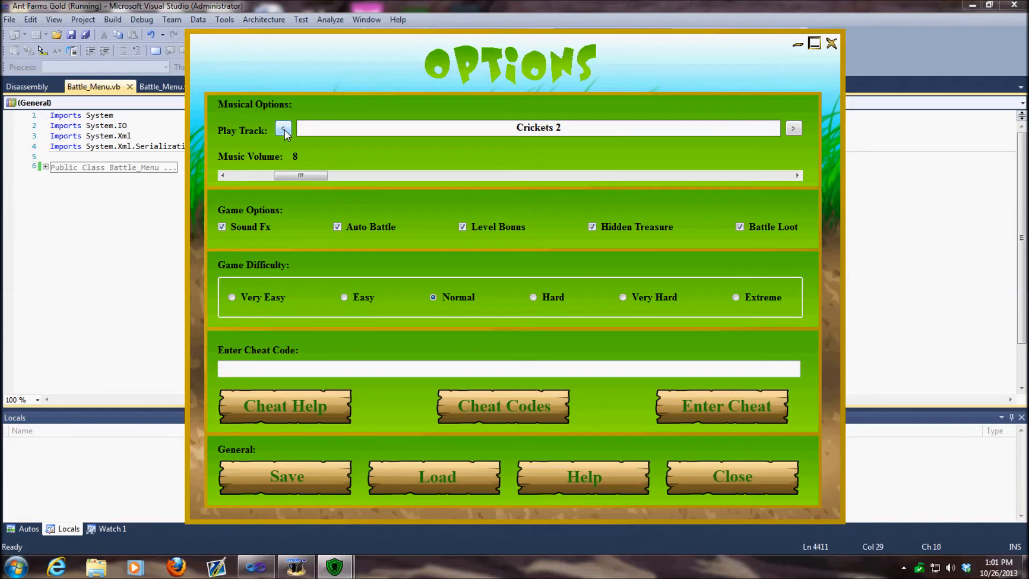
left_click(283, 128)
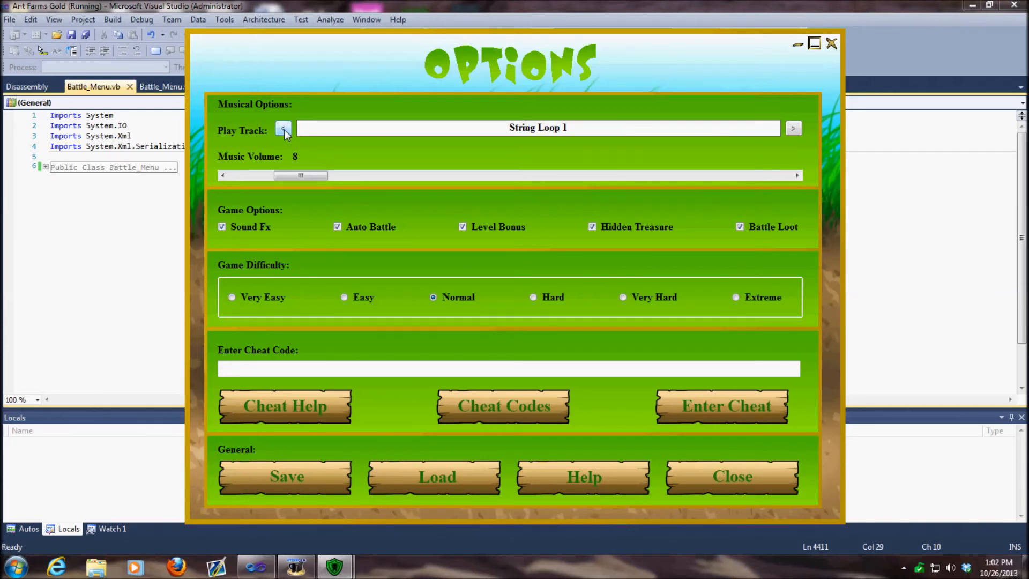
left_click(284, 128)
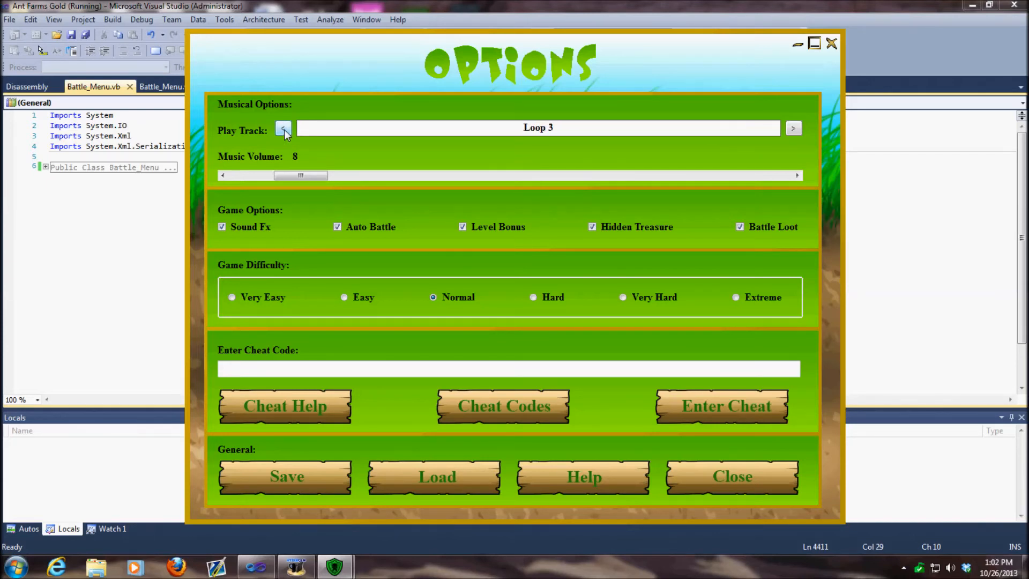
left_click(284, 128)
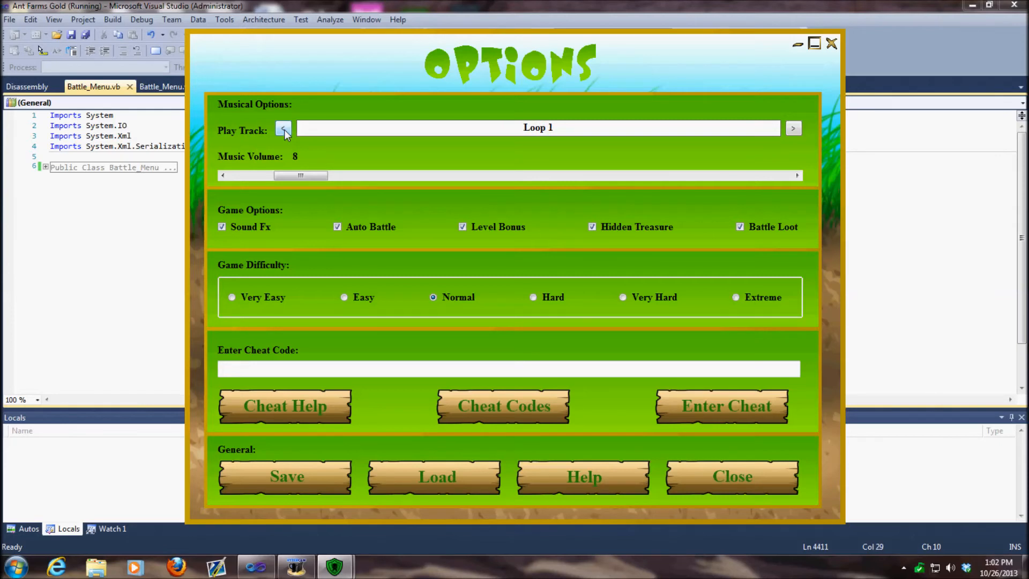
left_click(283, 128)
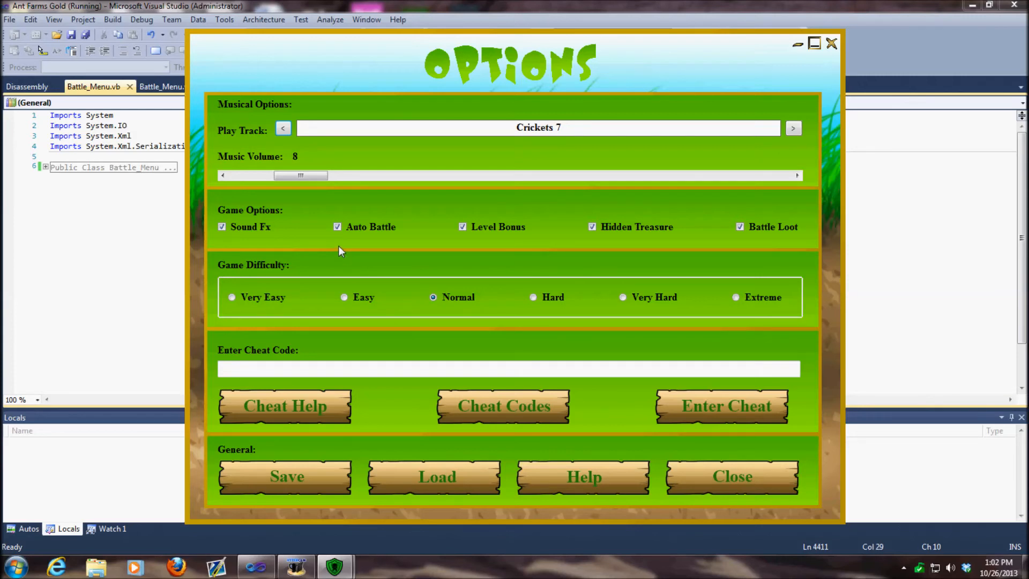
mouse_move(390, 222)
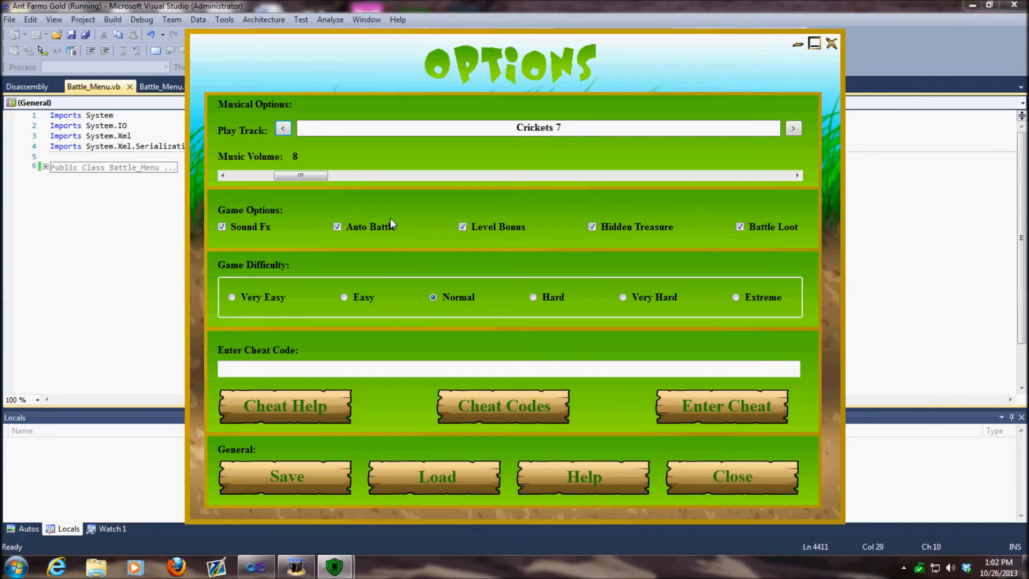
mouse_move(391, 230)
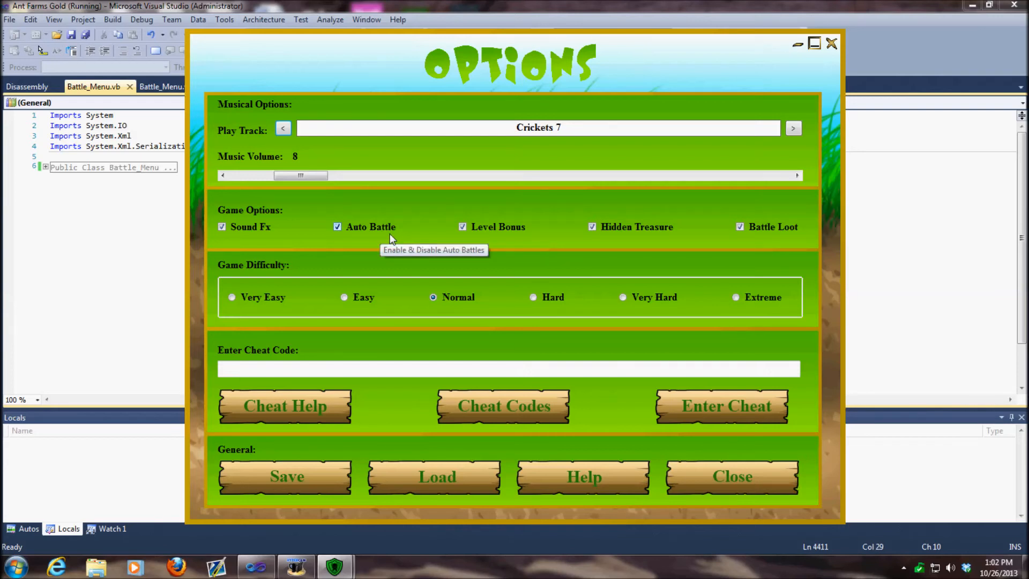
mouse_move(391, 238)
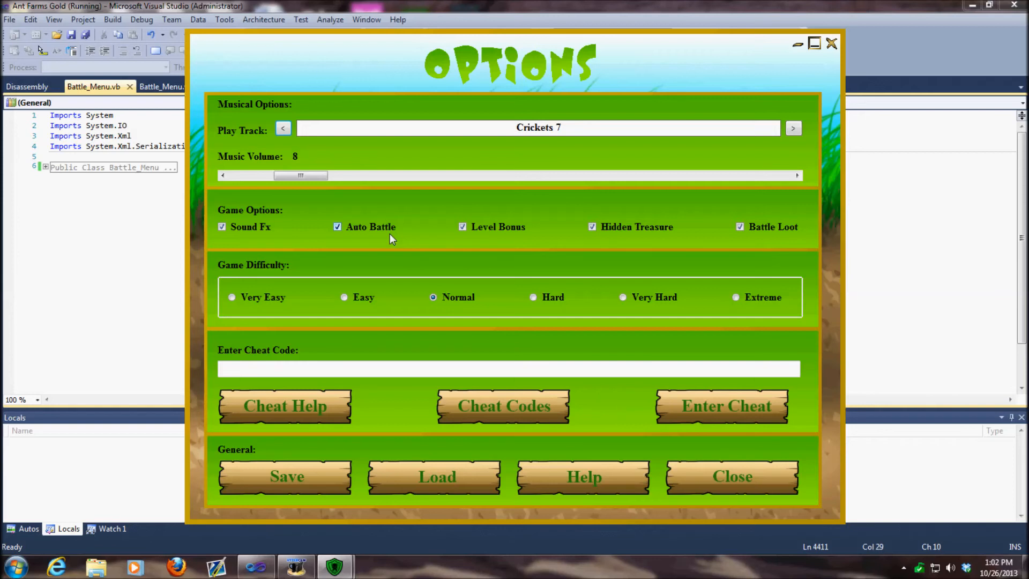
mouse_move(326, 224)
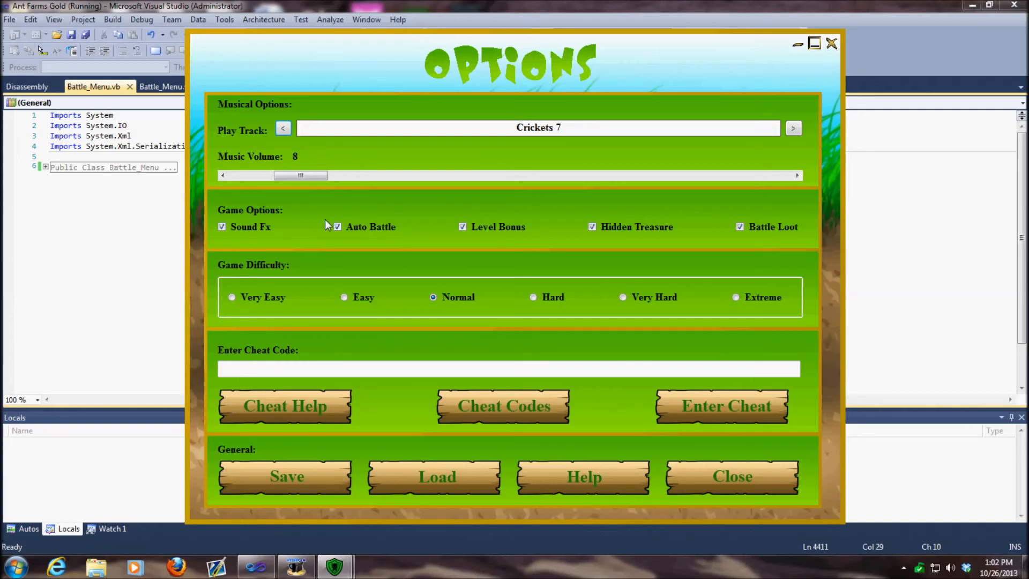
mouse_move(401, 243)
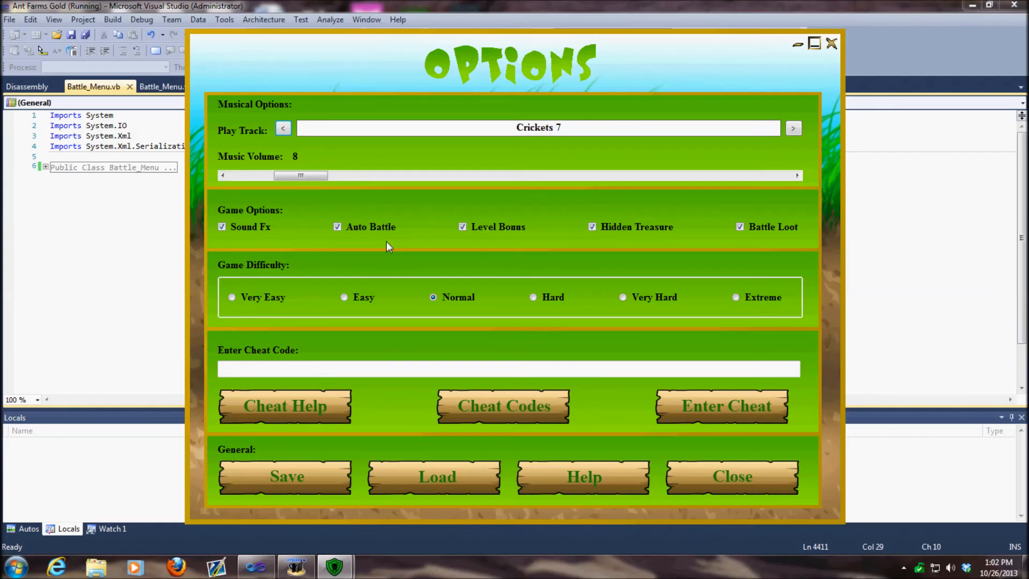
mouse_move(337, 227)
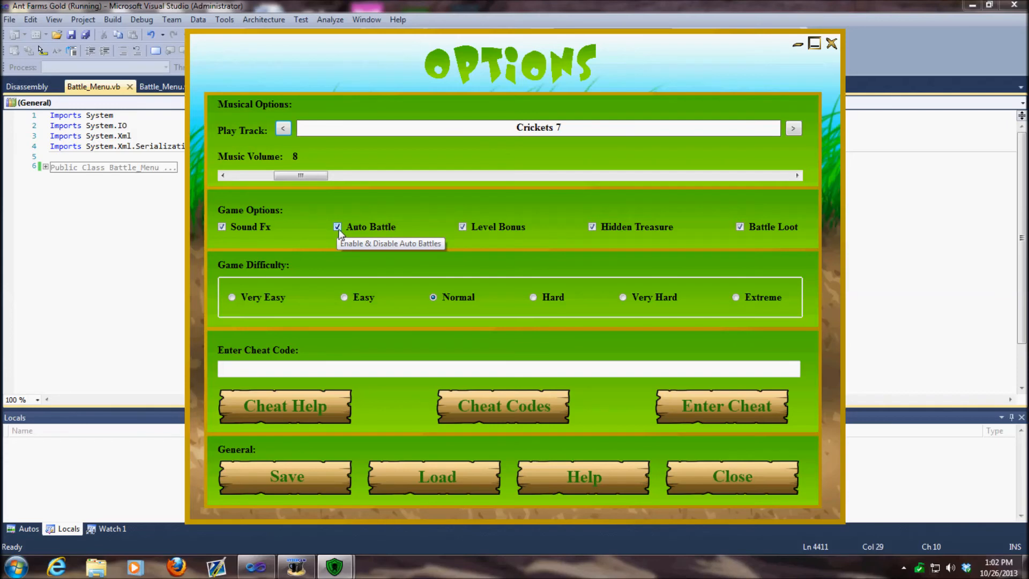
mouse_move(492, 298)
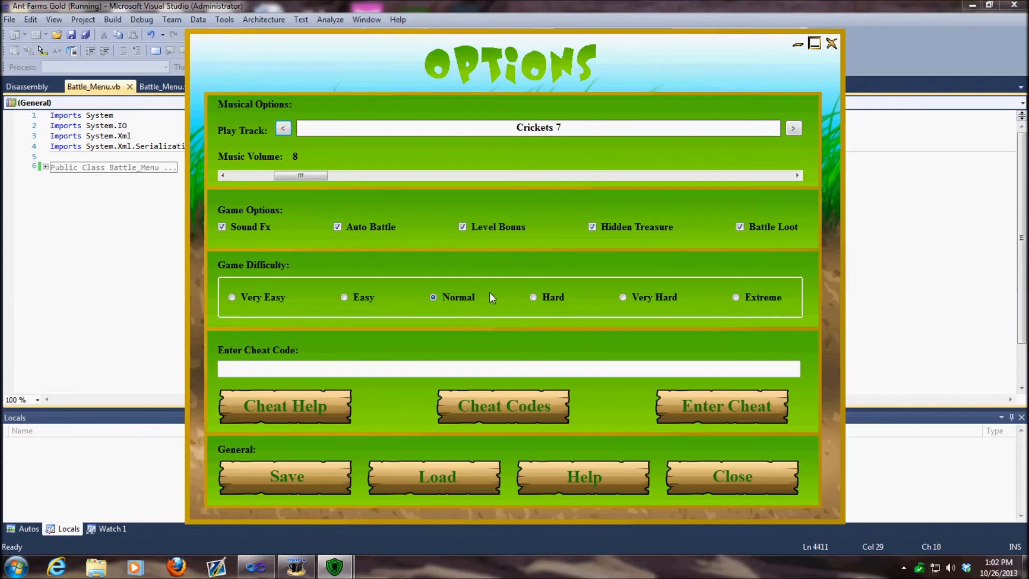
left_click(731, 477)
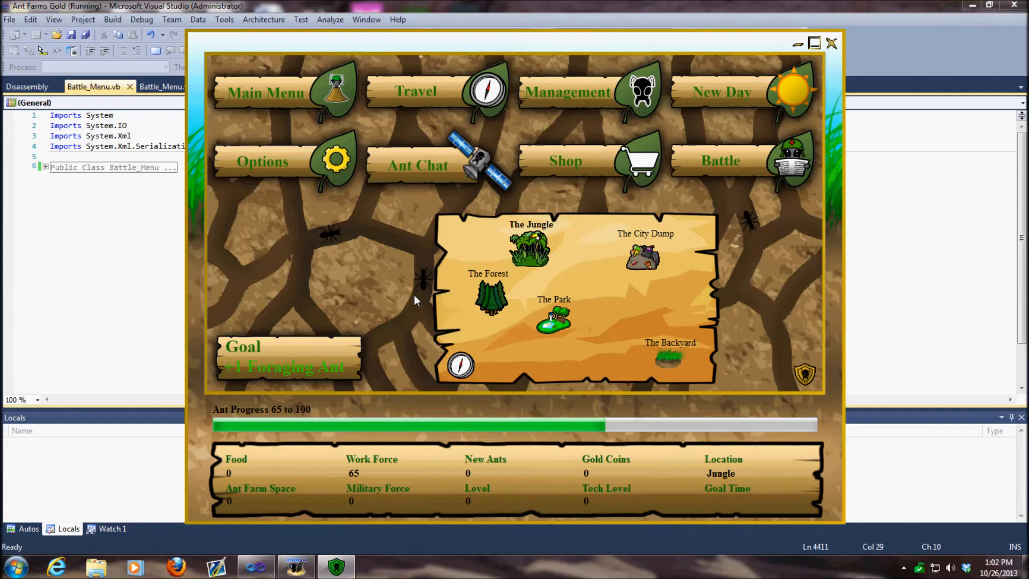
mouse_move(783, 378)
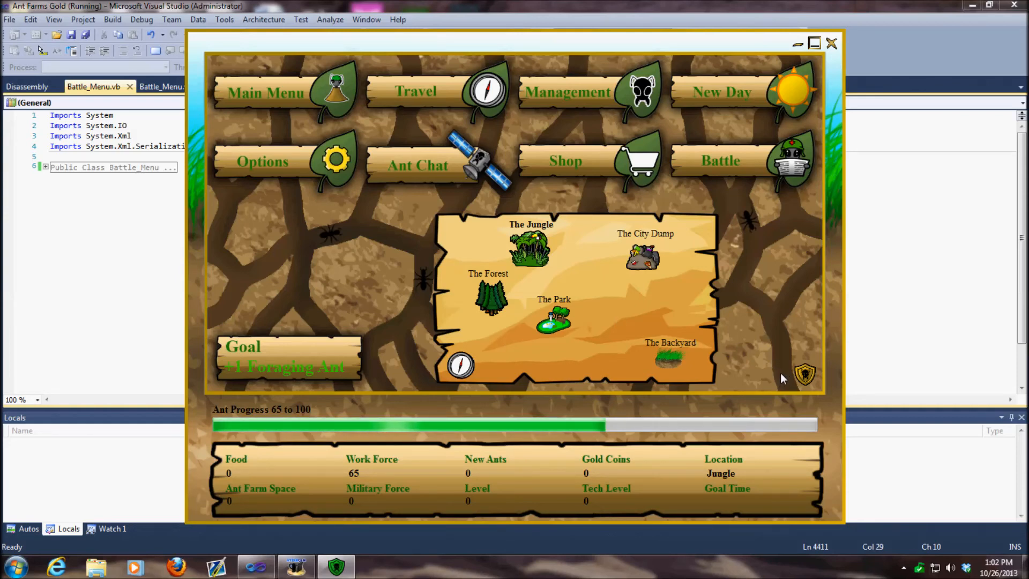
left_click(805, 374)
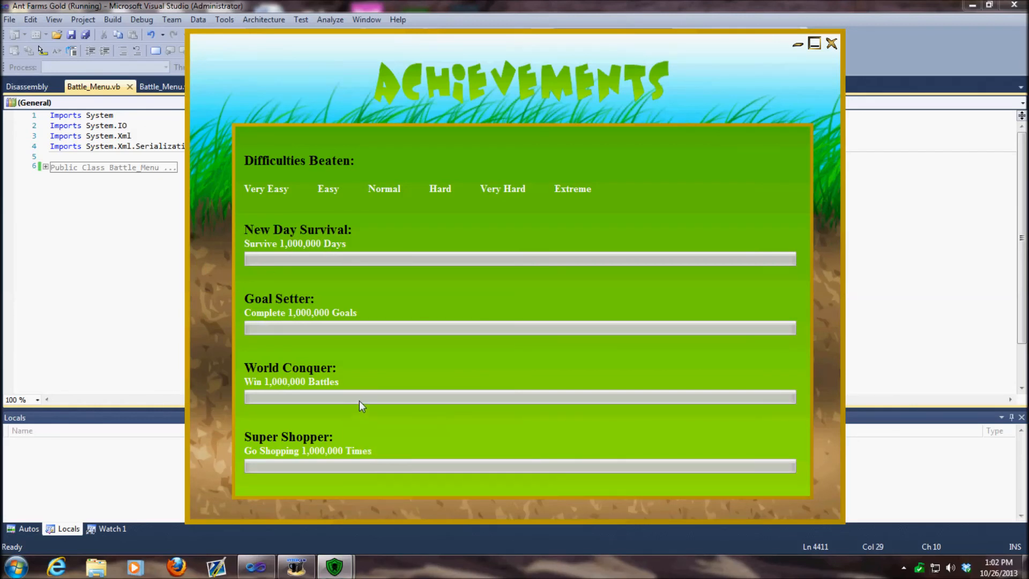
mouse_move(367, 331)
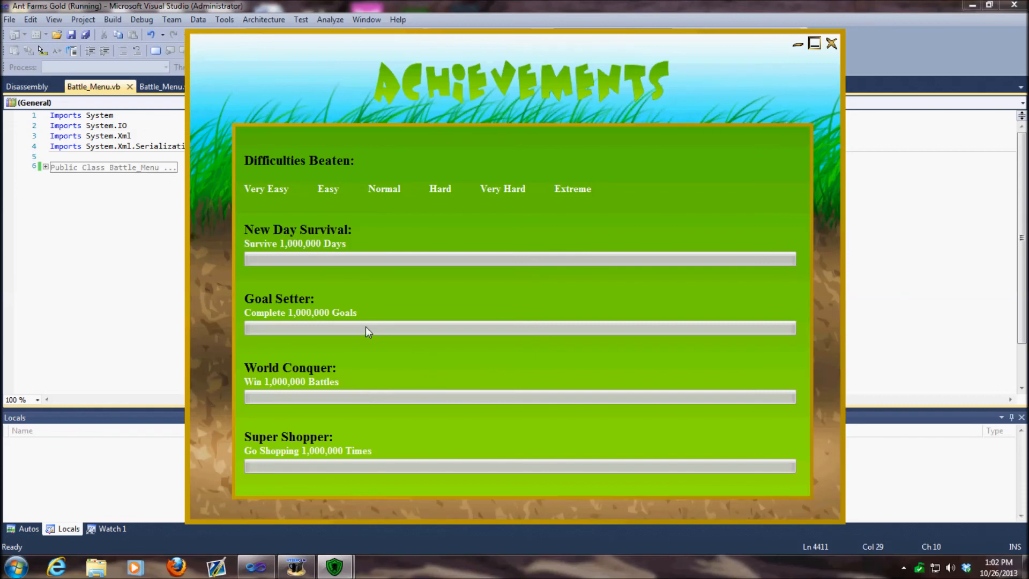
mouse_move(367, 330)
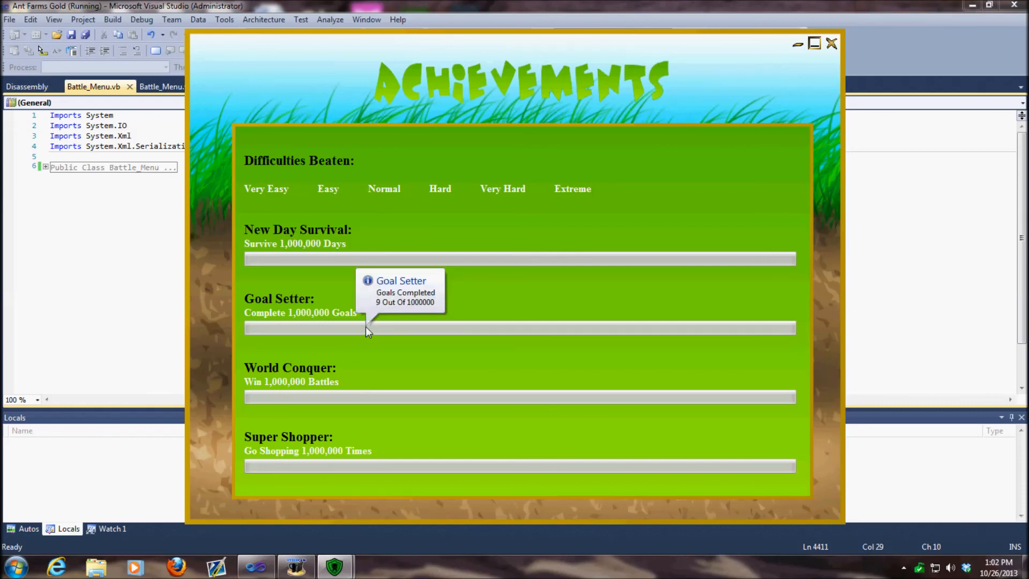
mouse_move(371, 267)
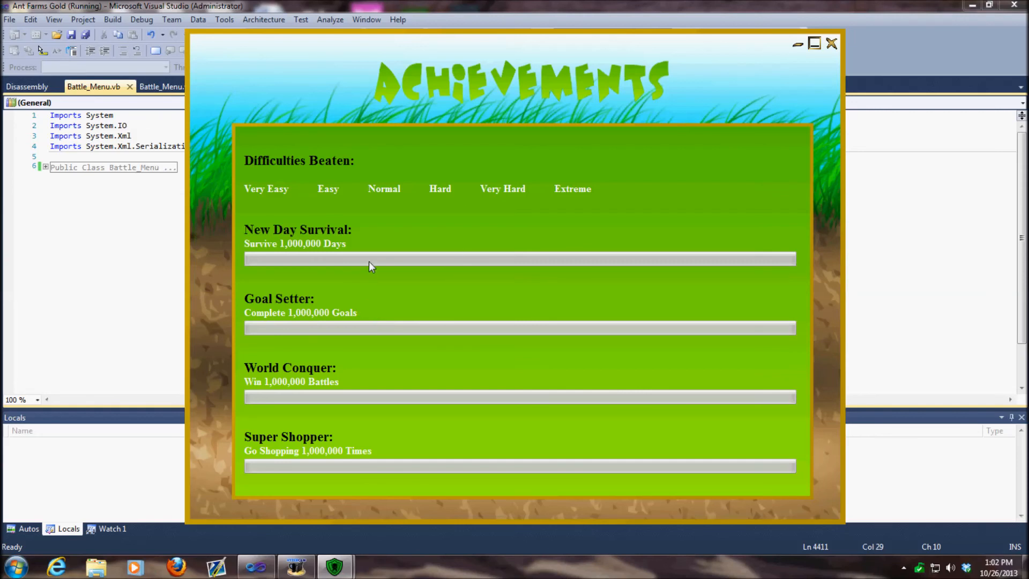
mouse_move(371, 262)
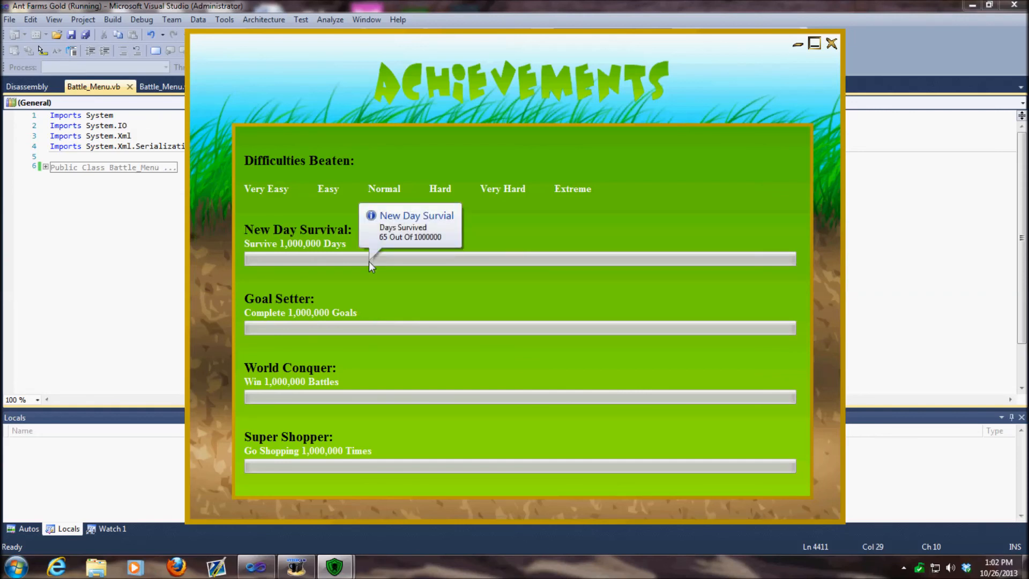
mouse_move(740, 118)
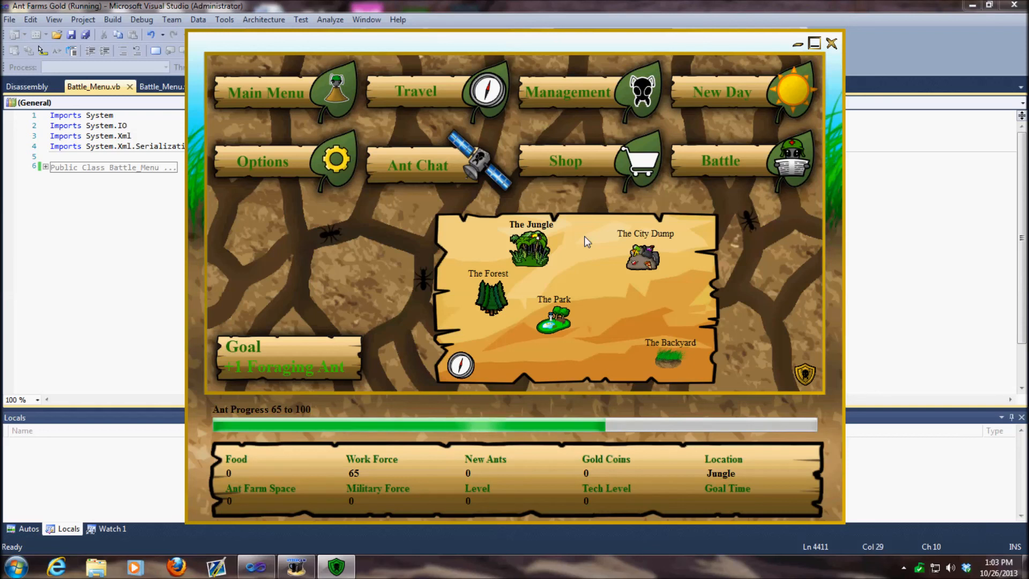
mouse_move(384, 300)
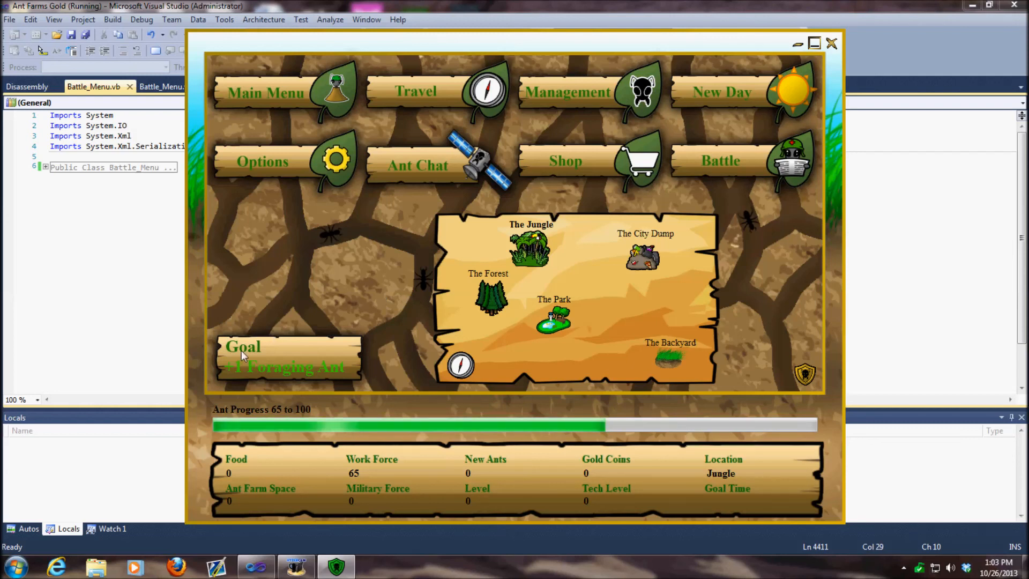
mouse_move(605, 310)
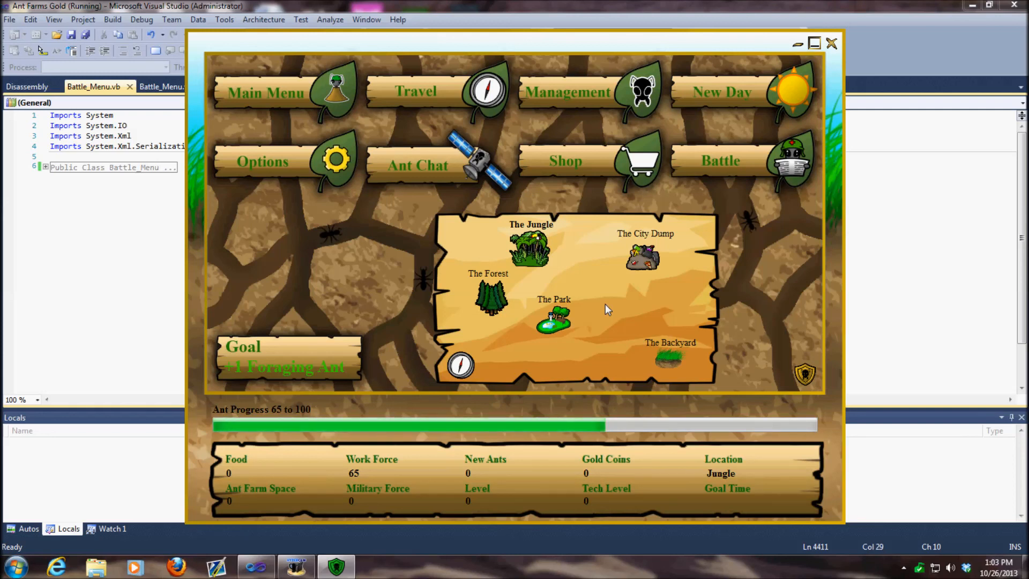
mouse_move(667, 277)
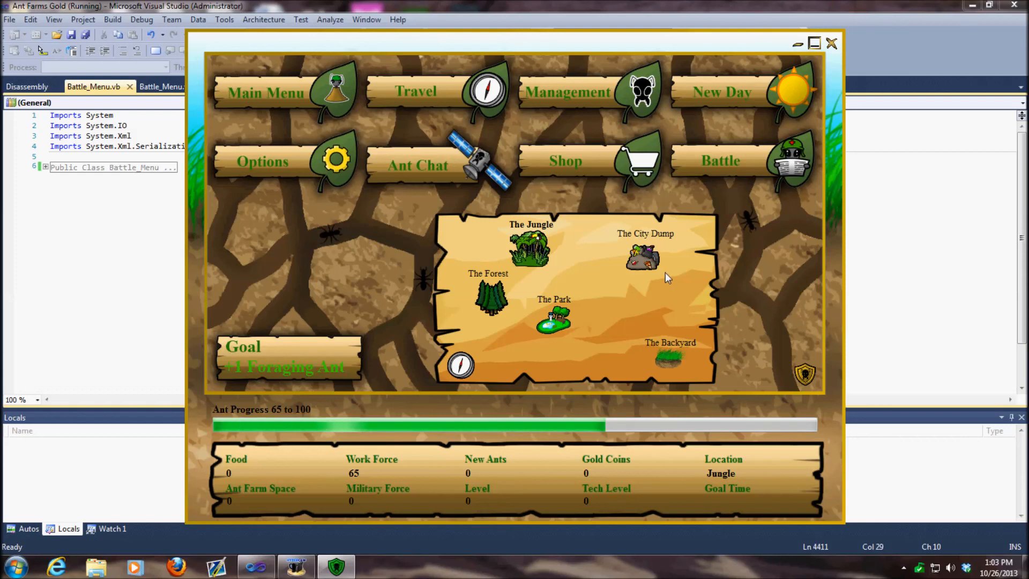